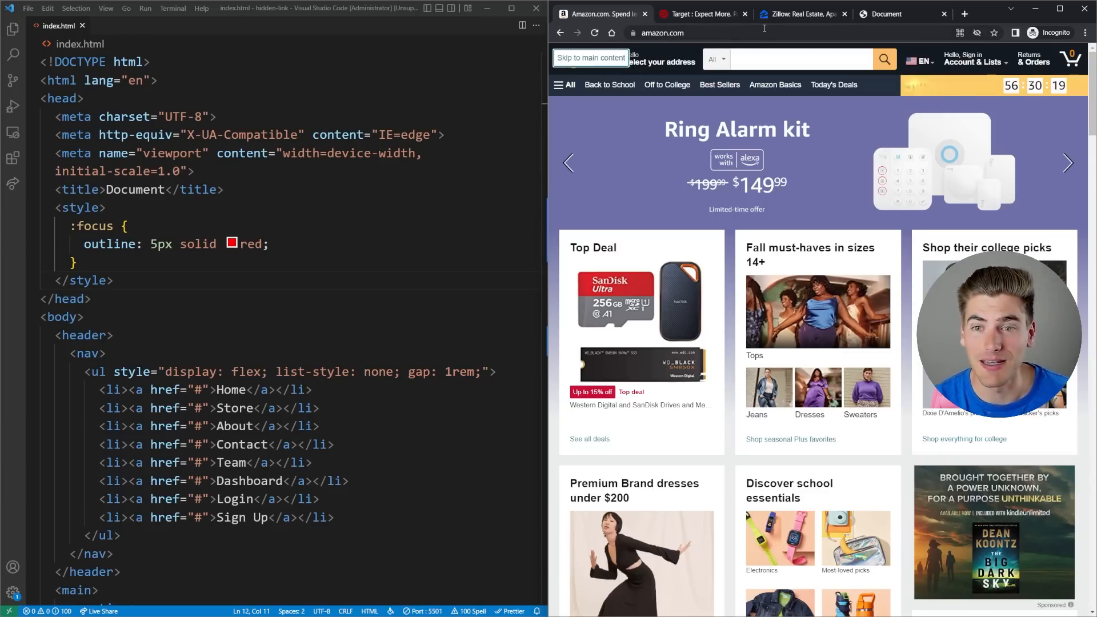
Follow skip links past Amazon's header, through Target's page, and past Zillow's main navigation.
scroll(down, 3)
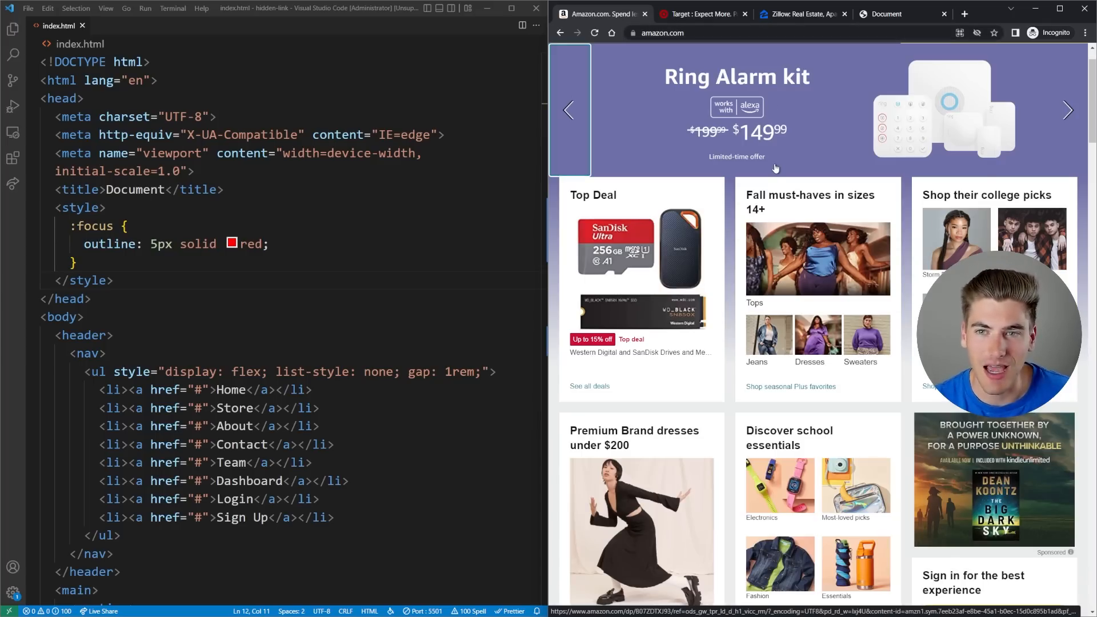
click(753, 302)
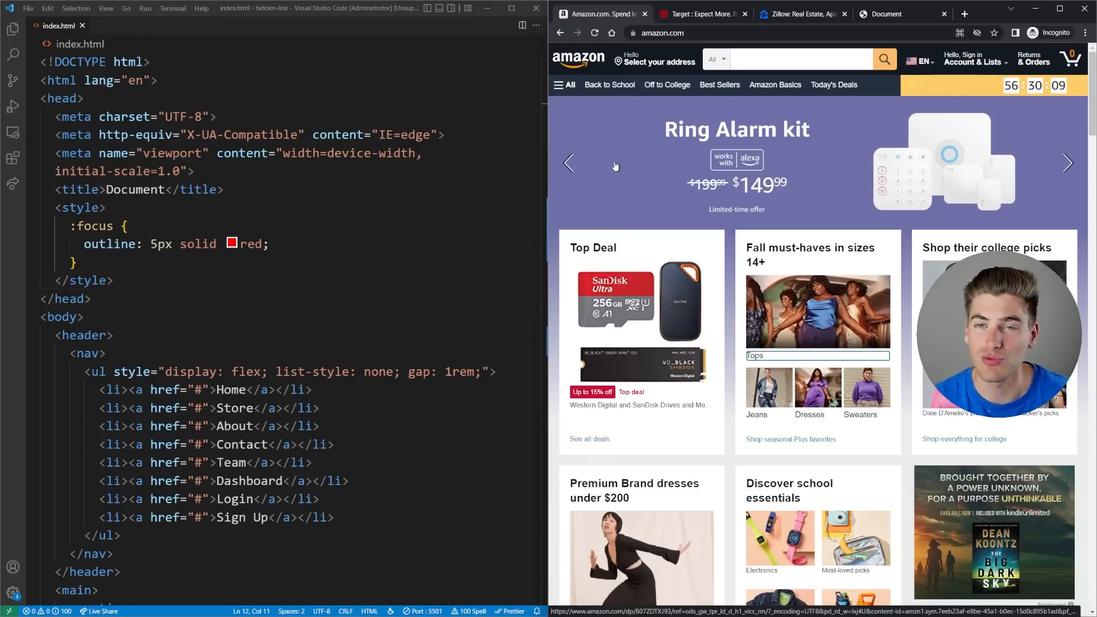
click(699, 13)
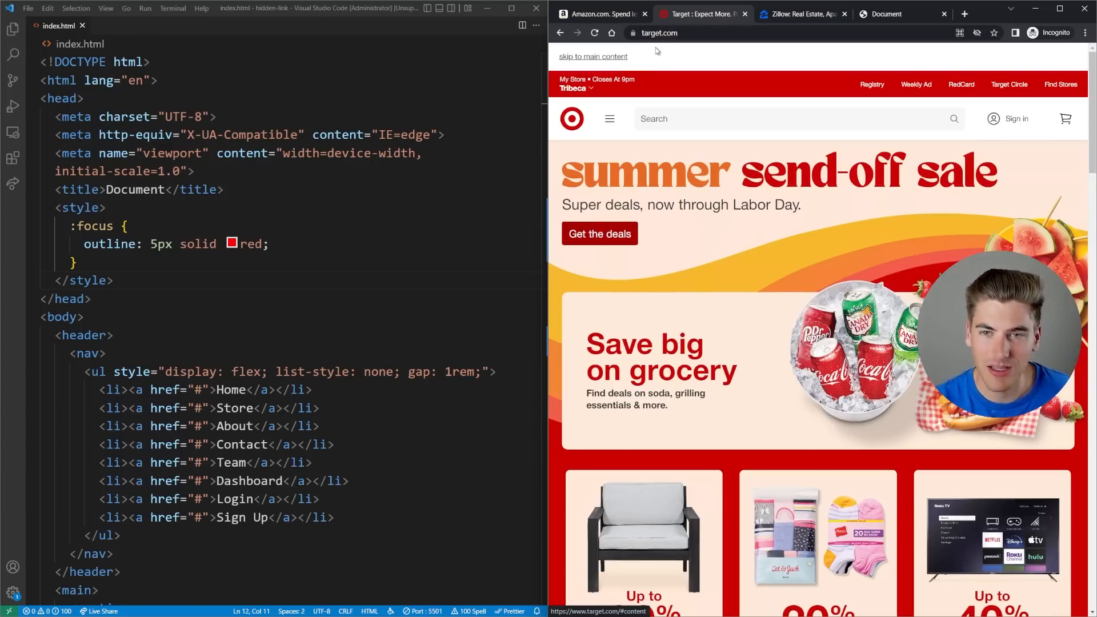
scroll(down, 3)
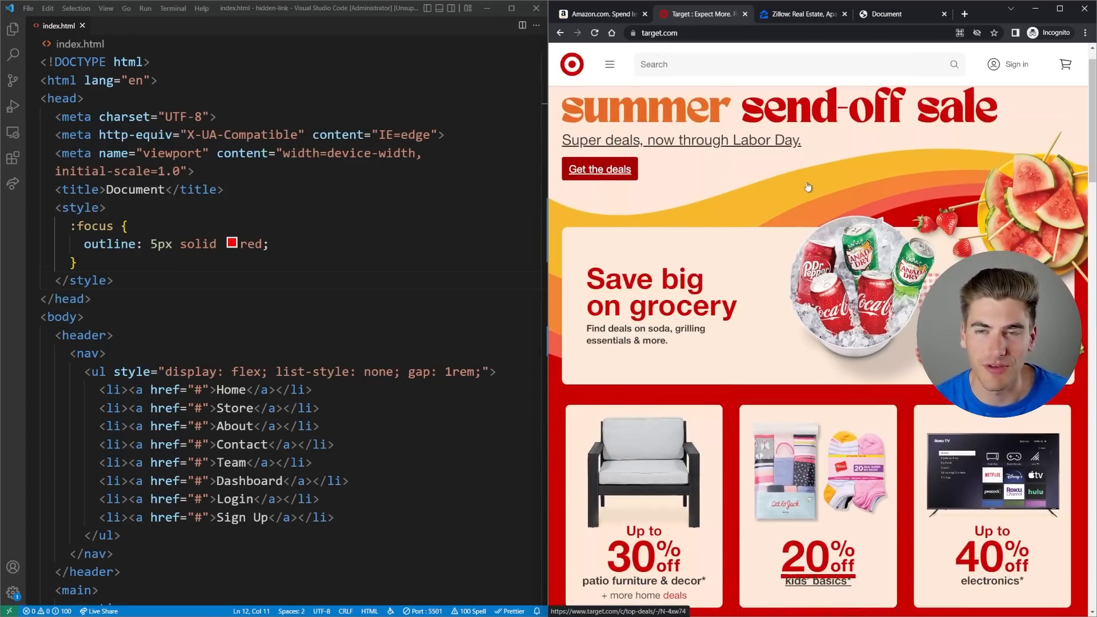
click(800, 13)
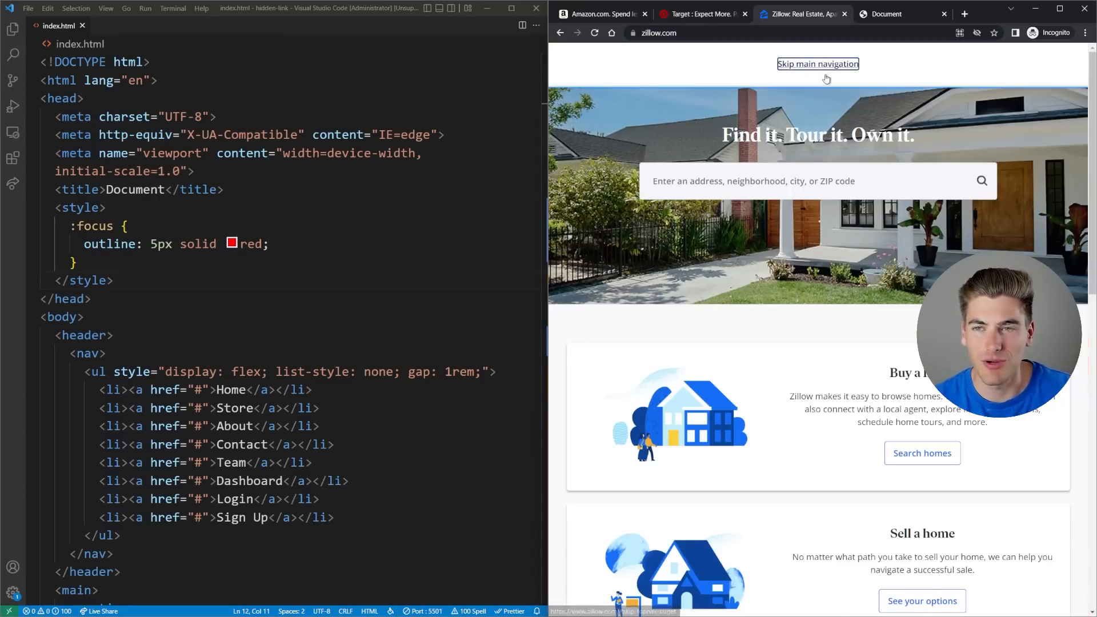
click(818, 63)
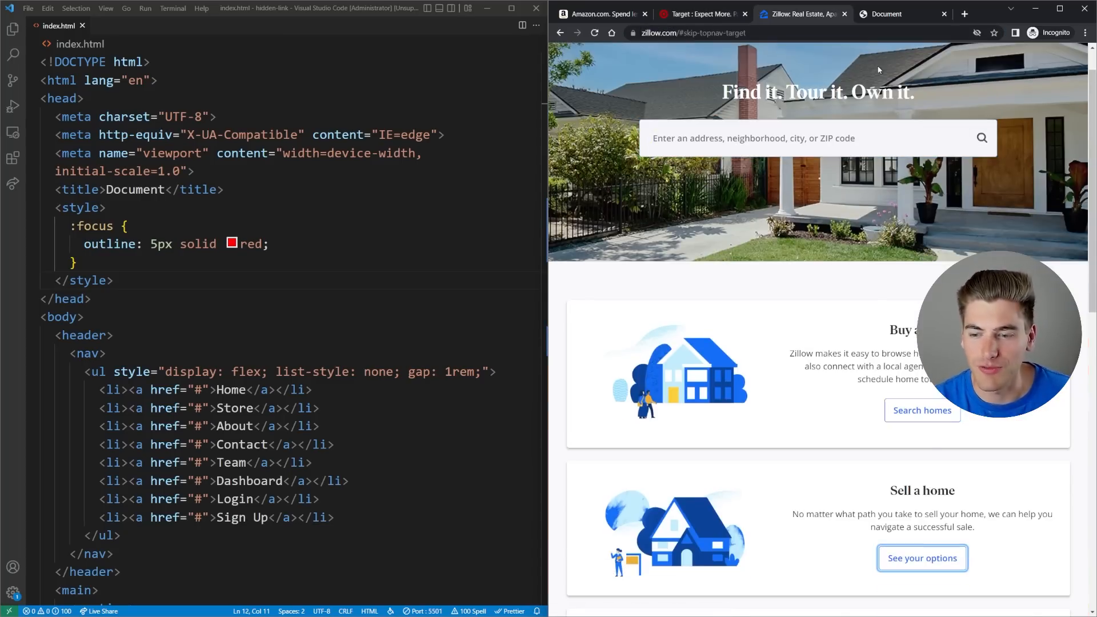
scroll(down, 3)
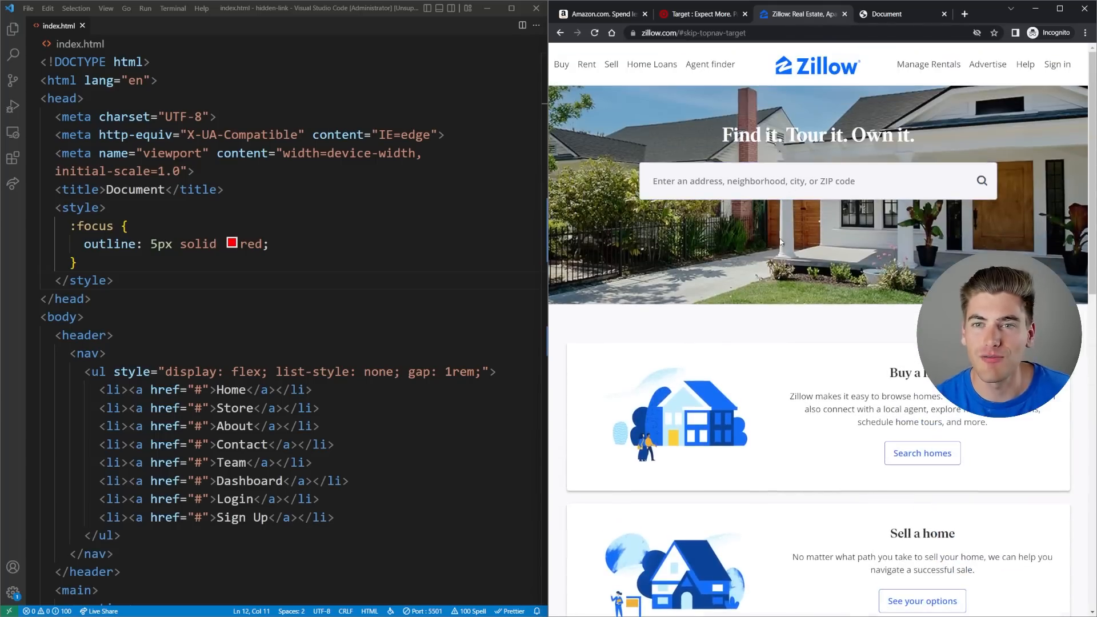
mouse_move(710, 63)
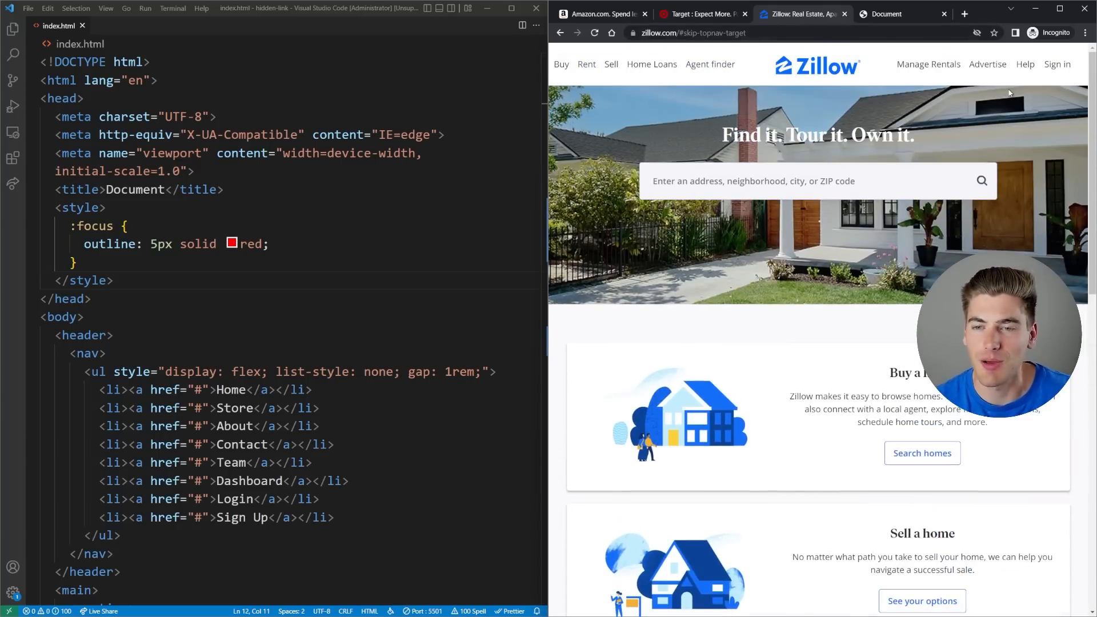
mouse_move(878, 346)
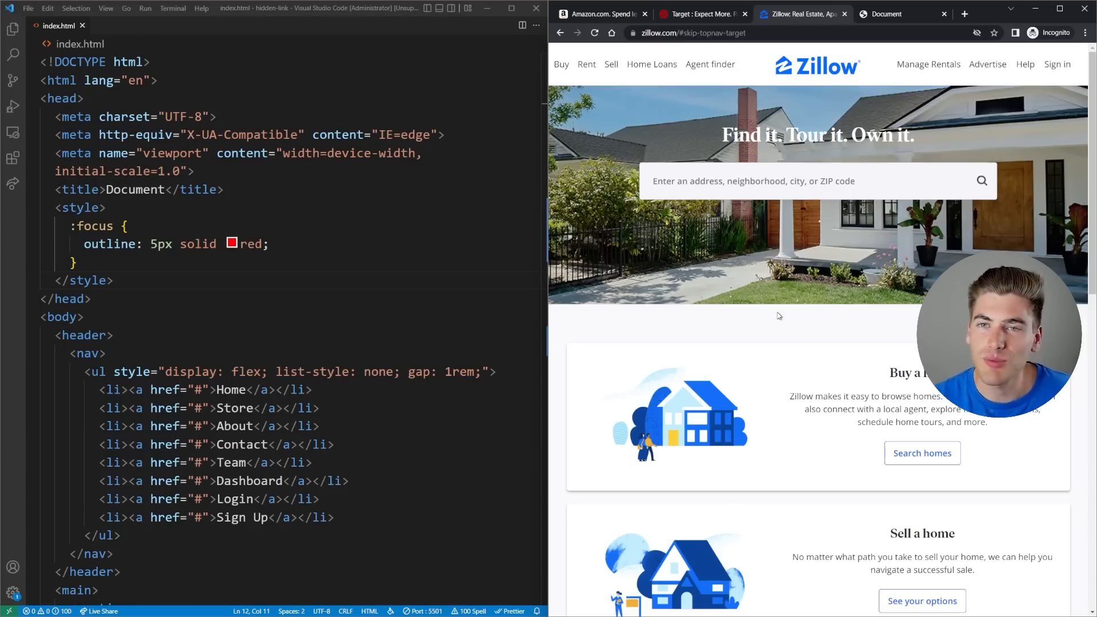
Switch to the localhost Document demo page and review index.html's article and link lists.
click(645, 13)
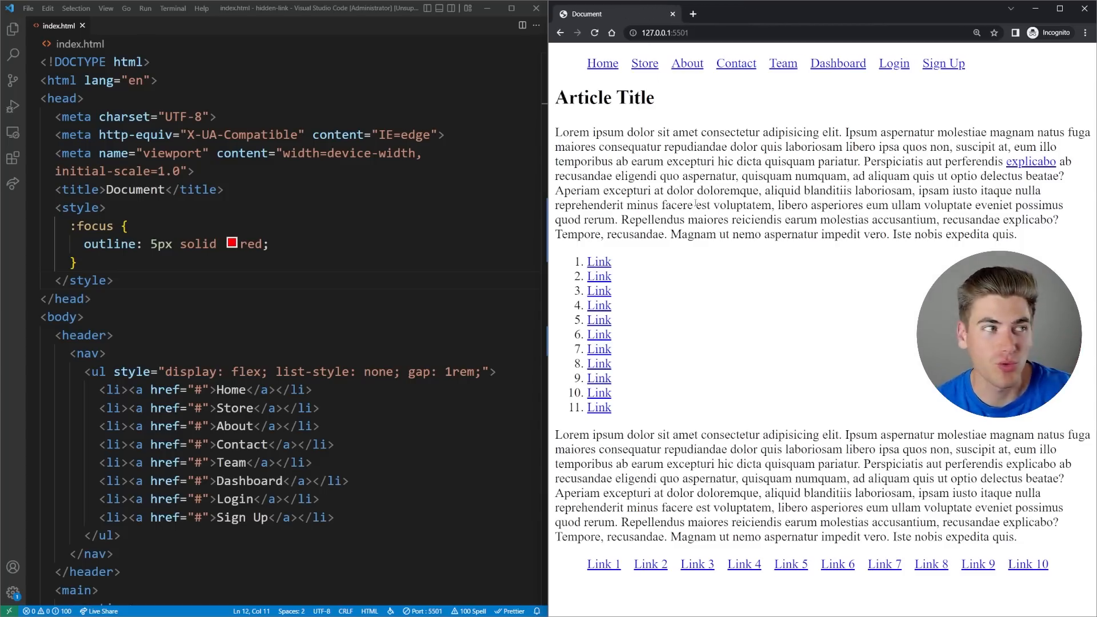
mouse_move(862, 57)
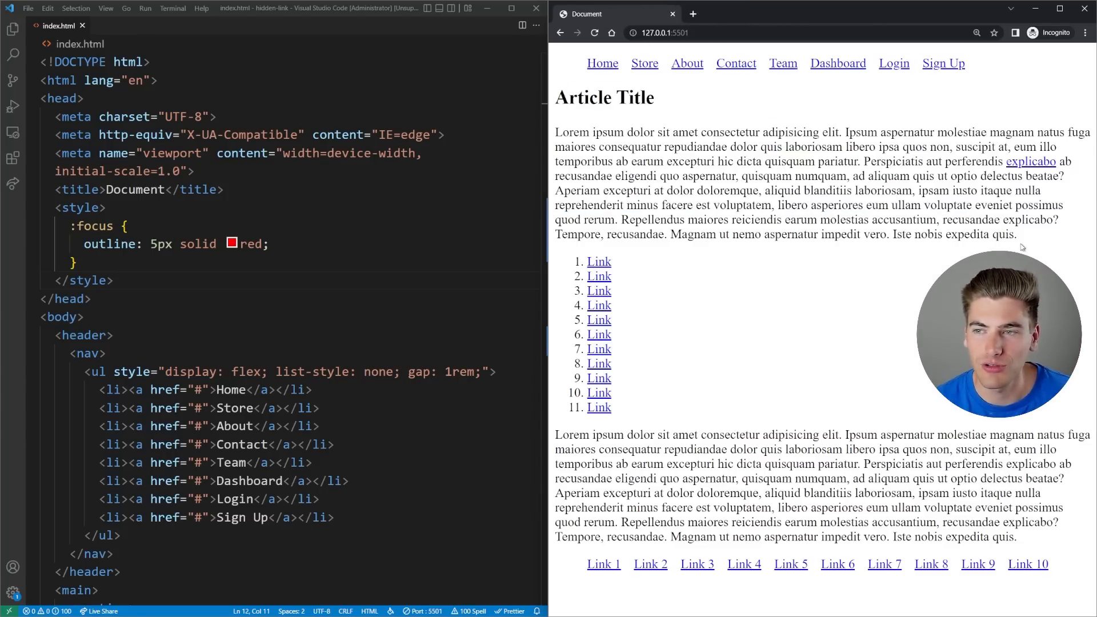
drag(579, 463, 1021, 492)
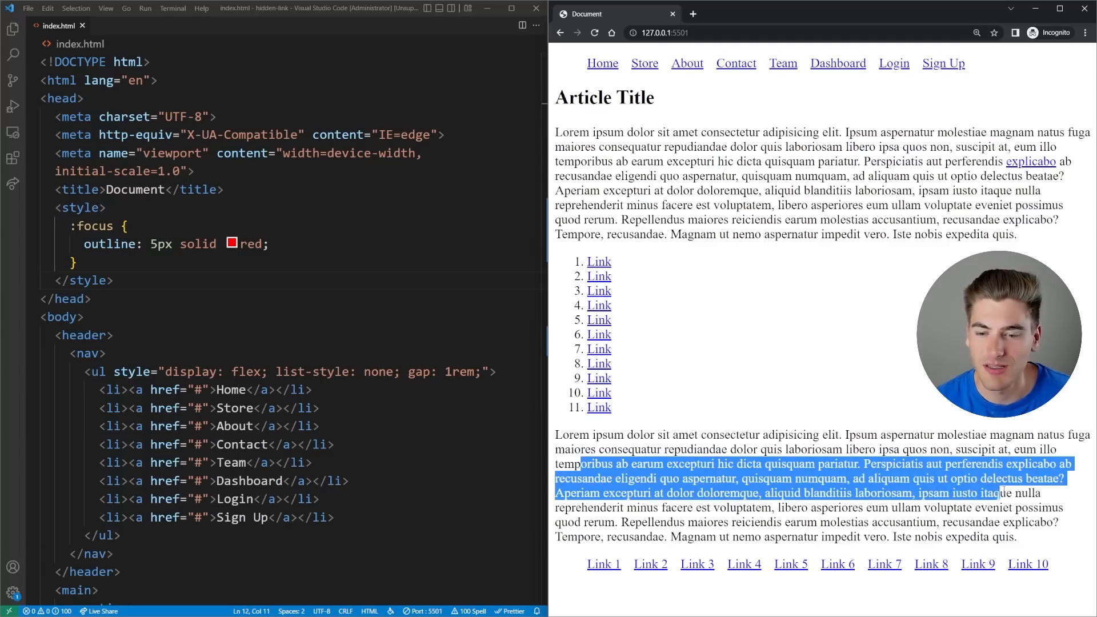
scroll(down, 3)
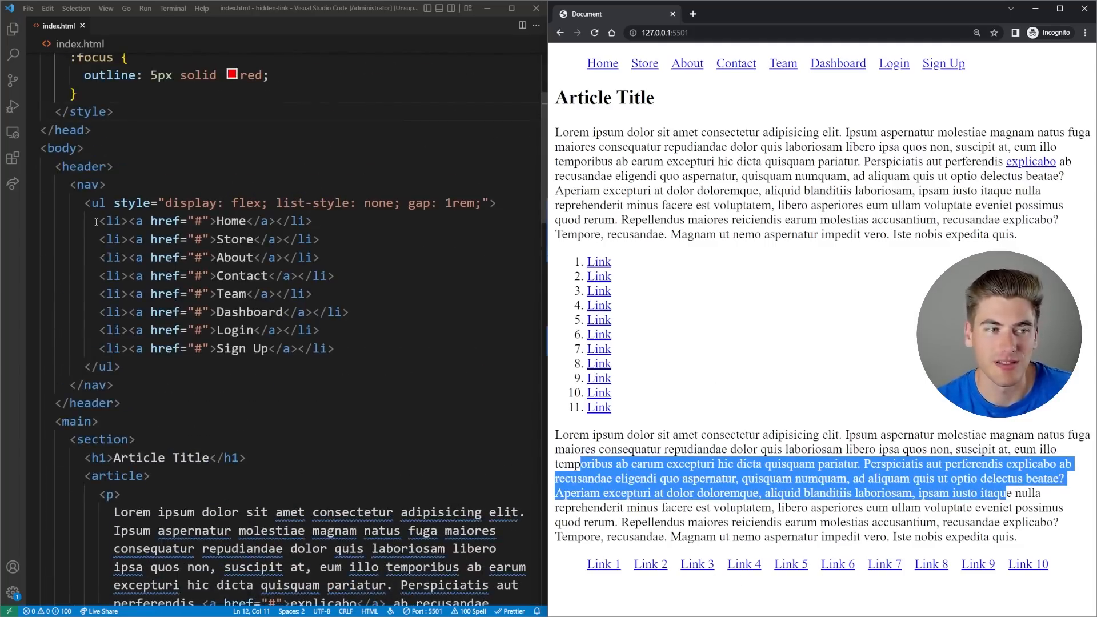
scroll(down, 3)
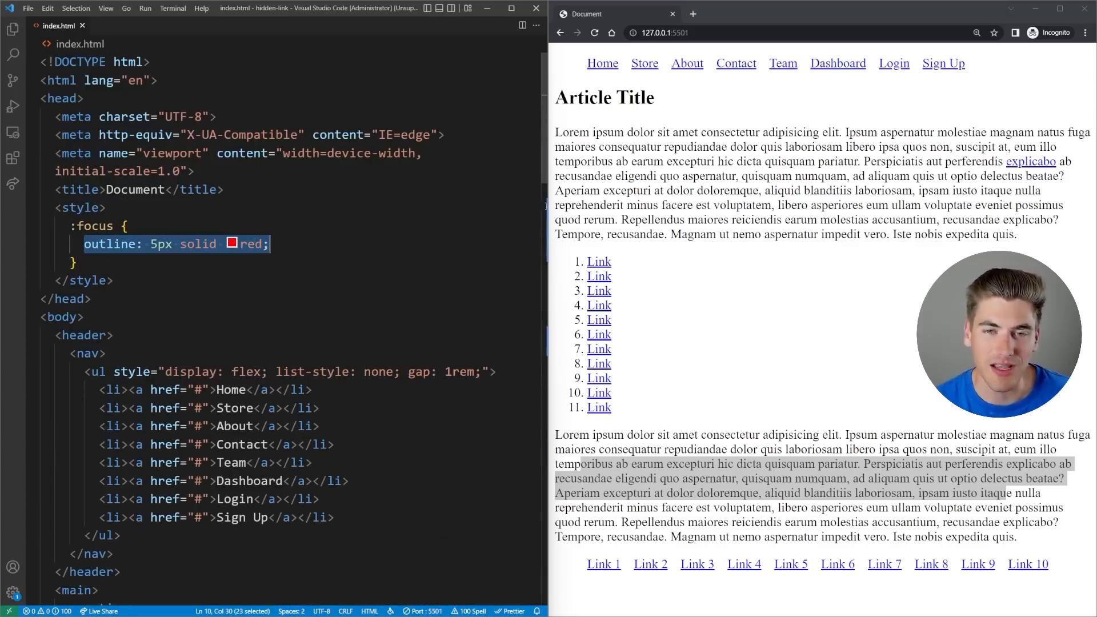
click(642, 63)
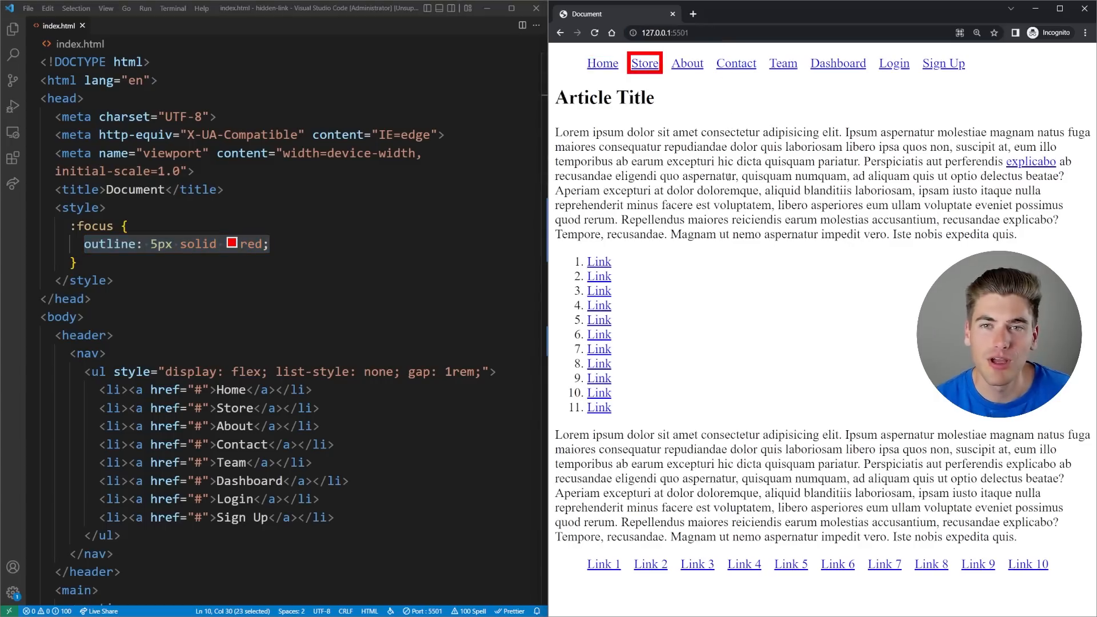
key(Tab)
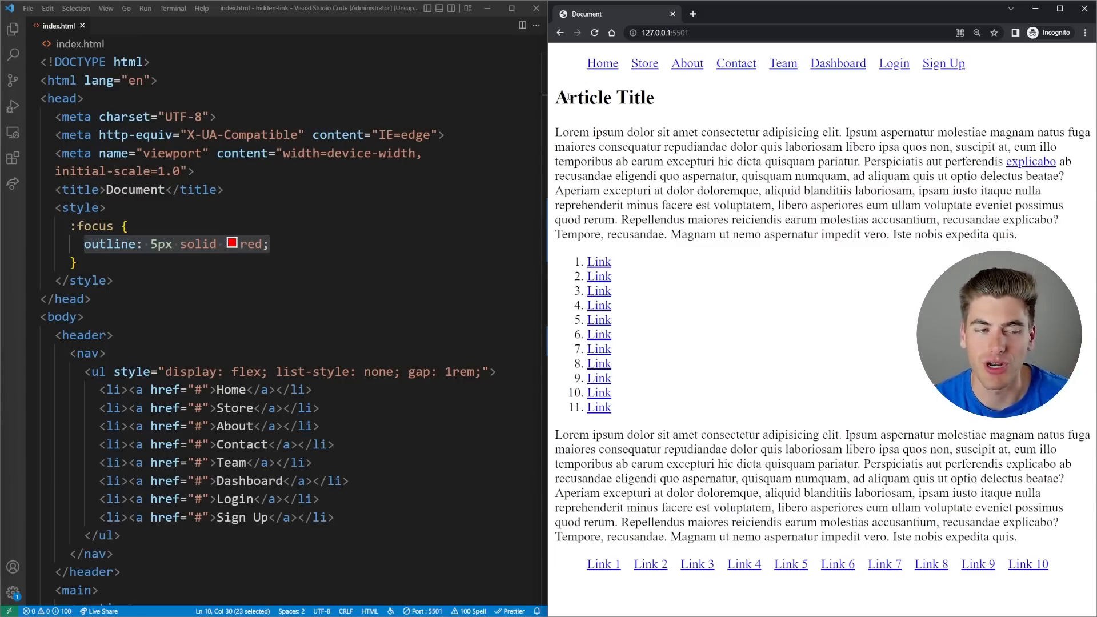
scroll(down, 3)
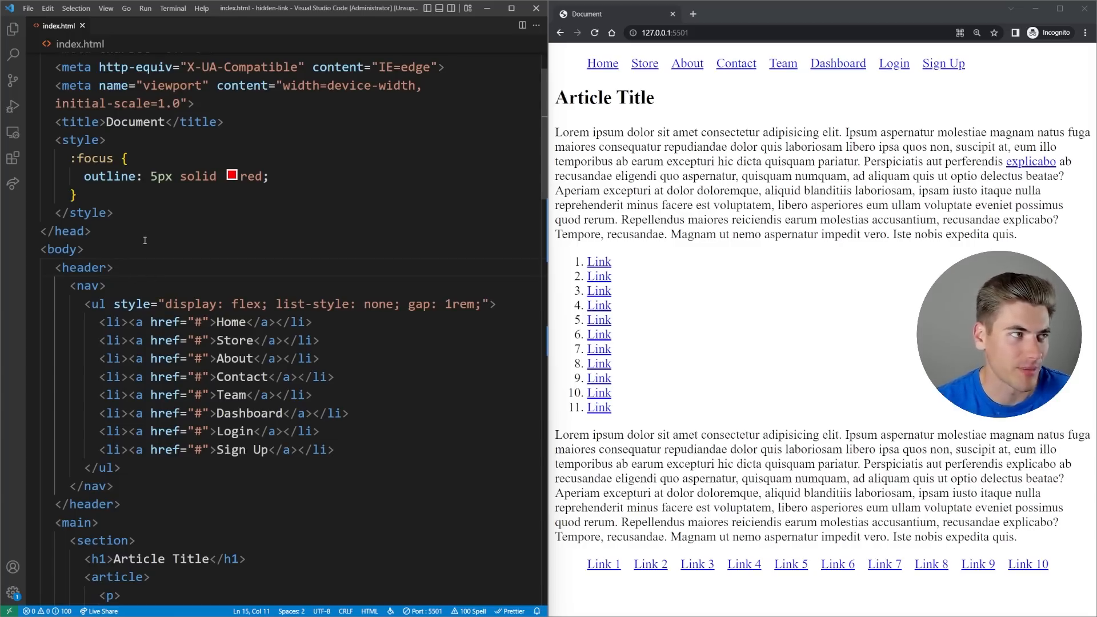
Add a 'Skip to main content' link to #main-content in the header, and give main that id.
text(<a href="">)
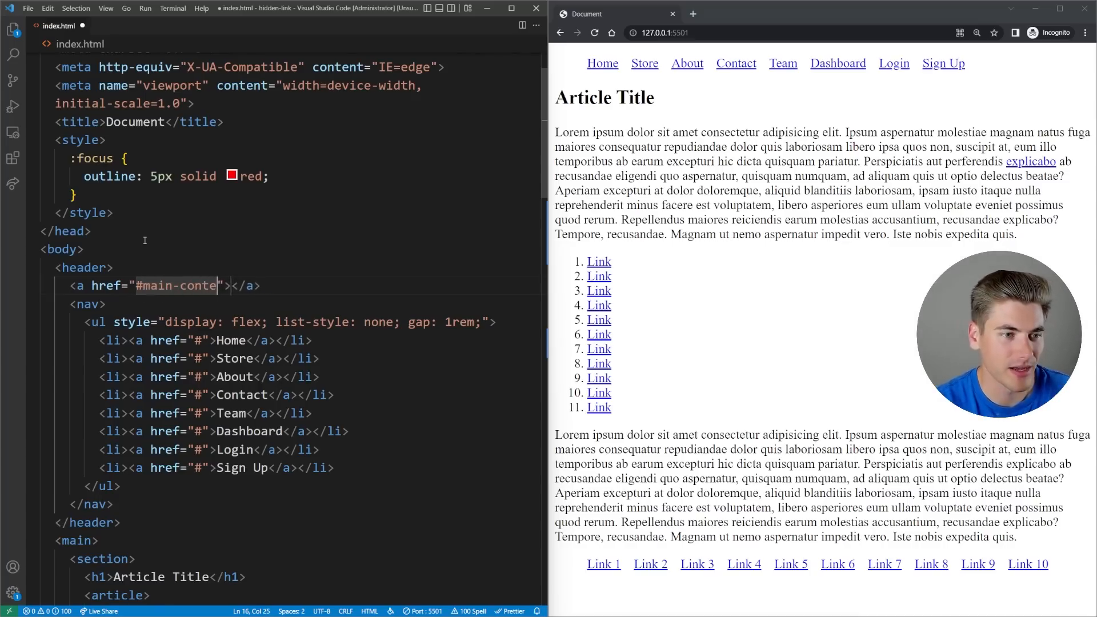
text(nt)
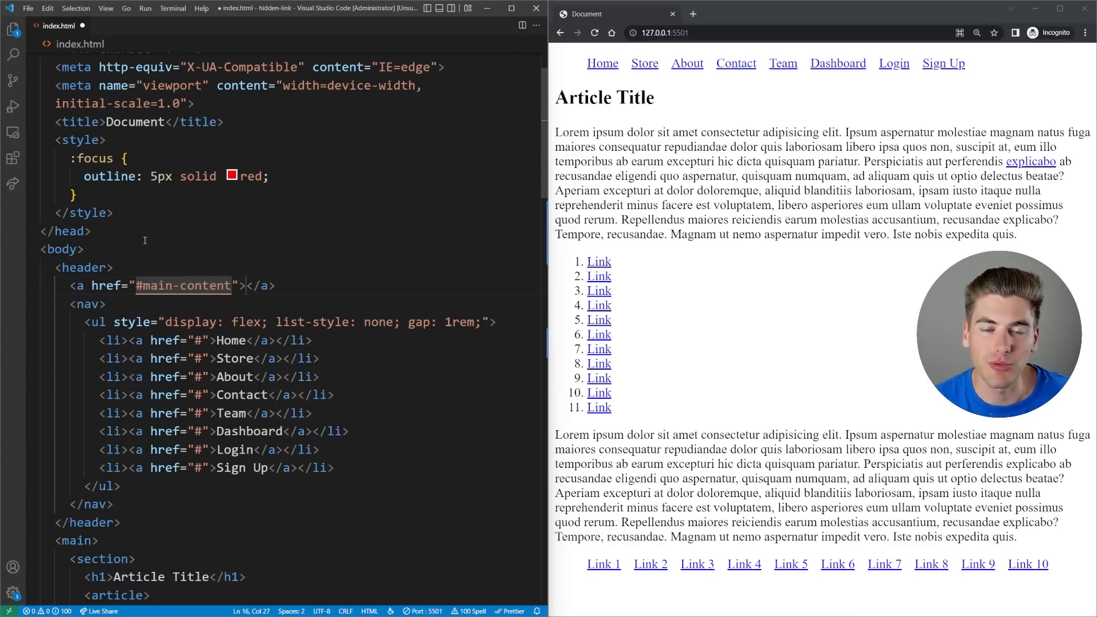
scroll(down, 3)
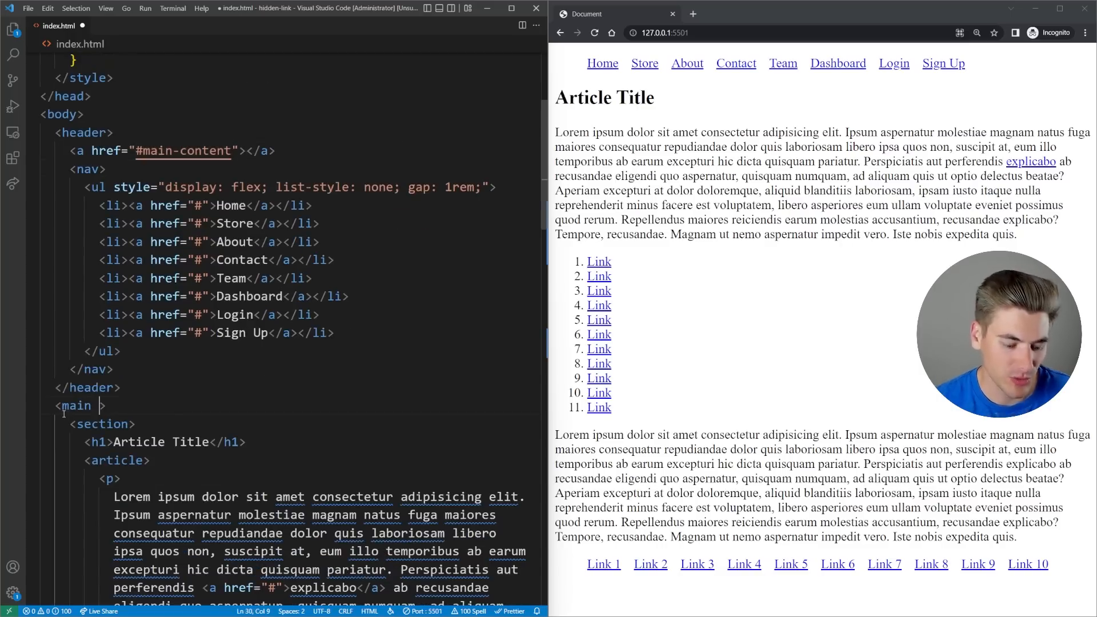
text(id="main-content)
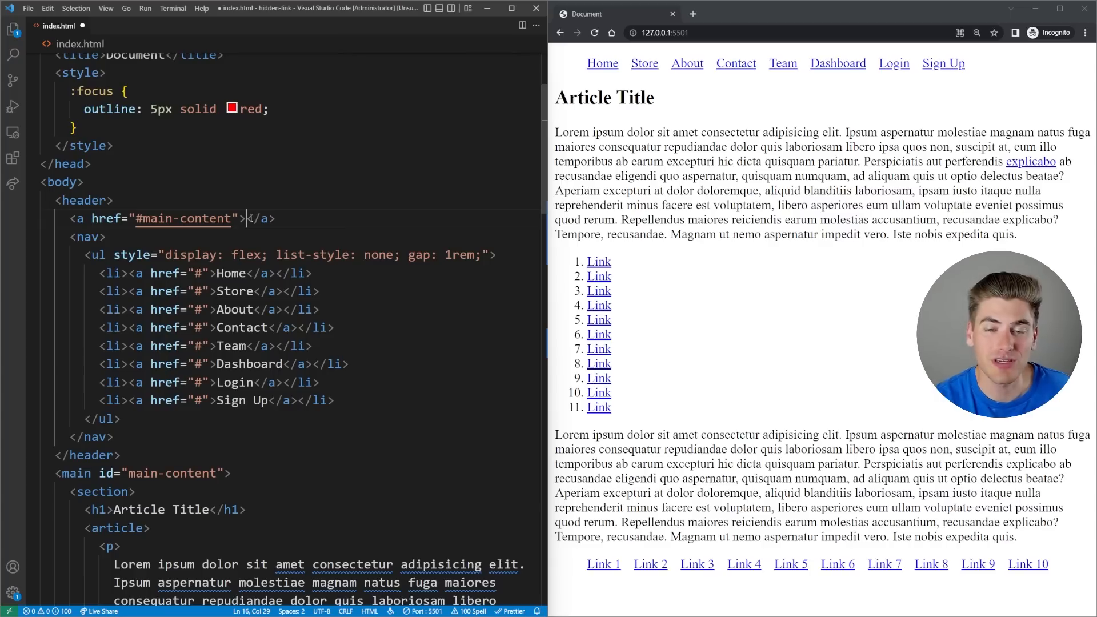
text(S)
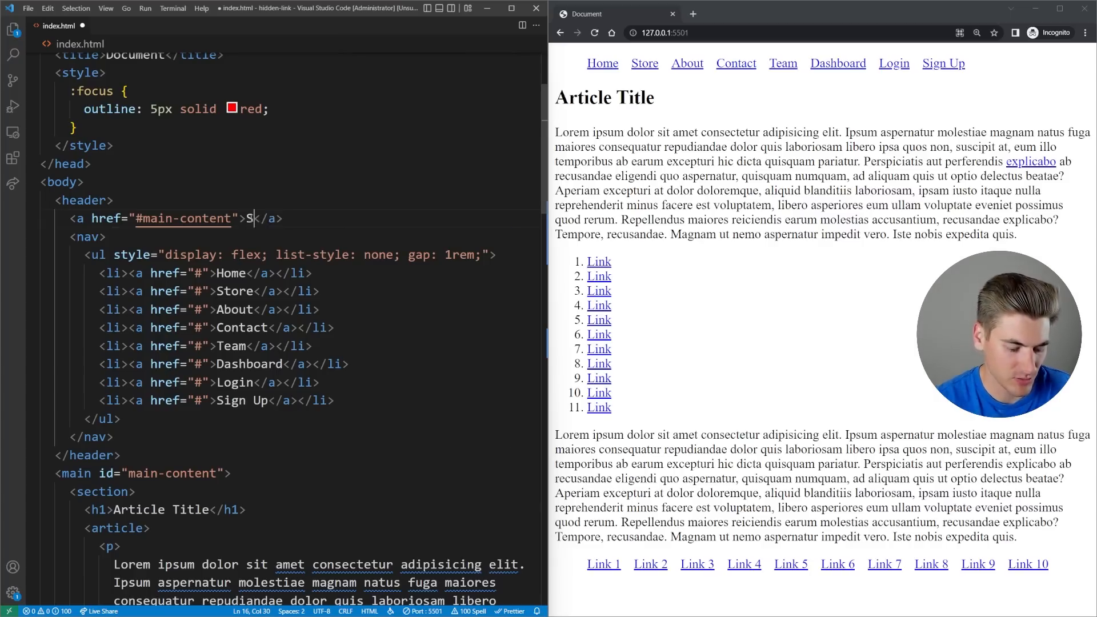
text(kip to main content)
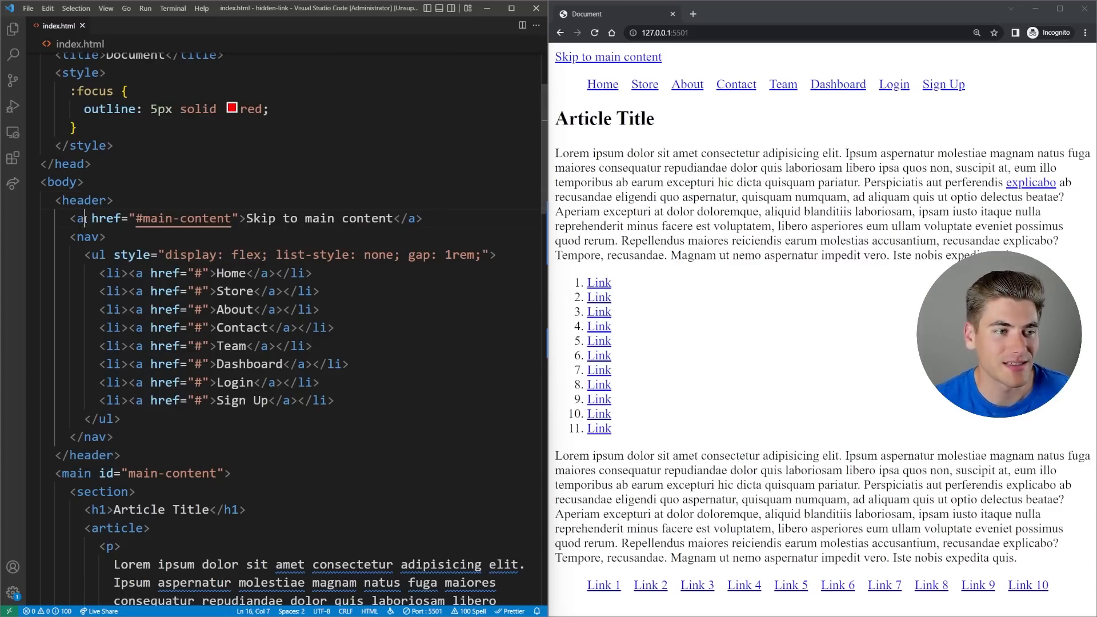
Give the anchor class 'skip-link' and confirm in Chrome it jumps to #main-content.
text(class="")
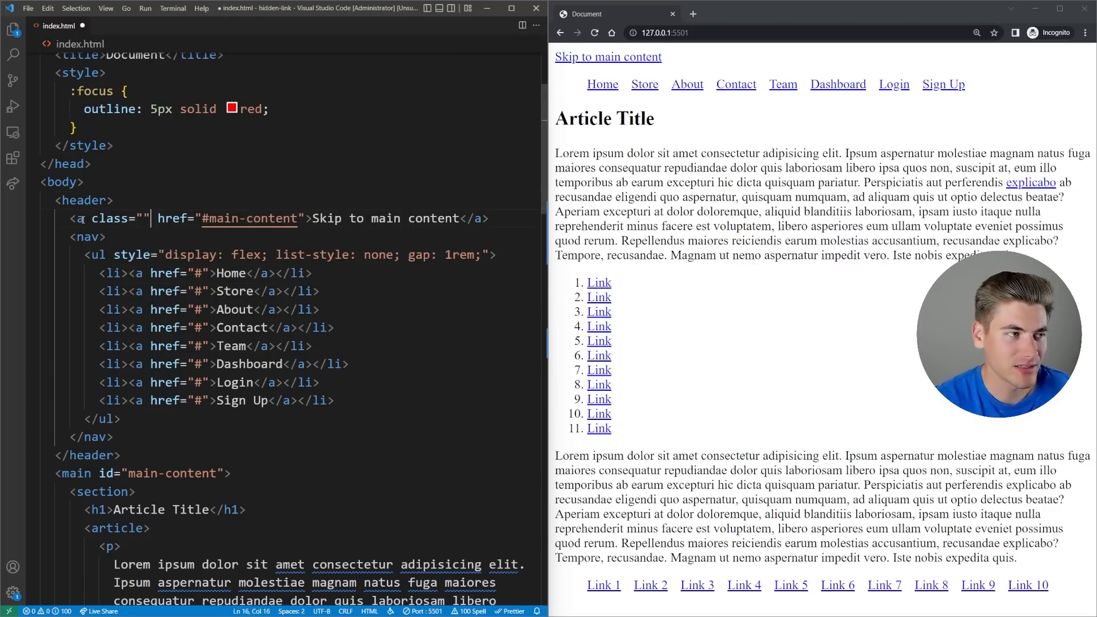
text(skip-link)
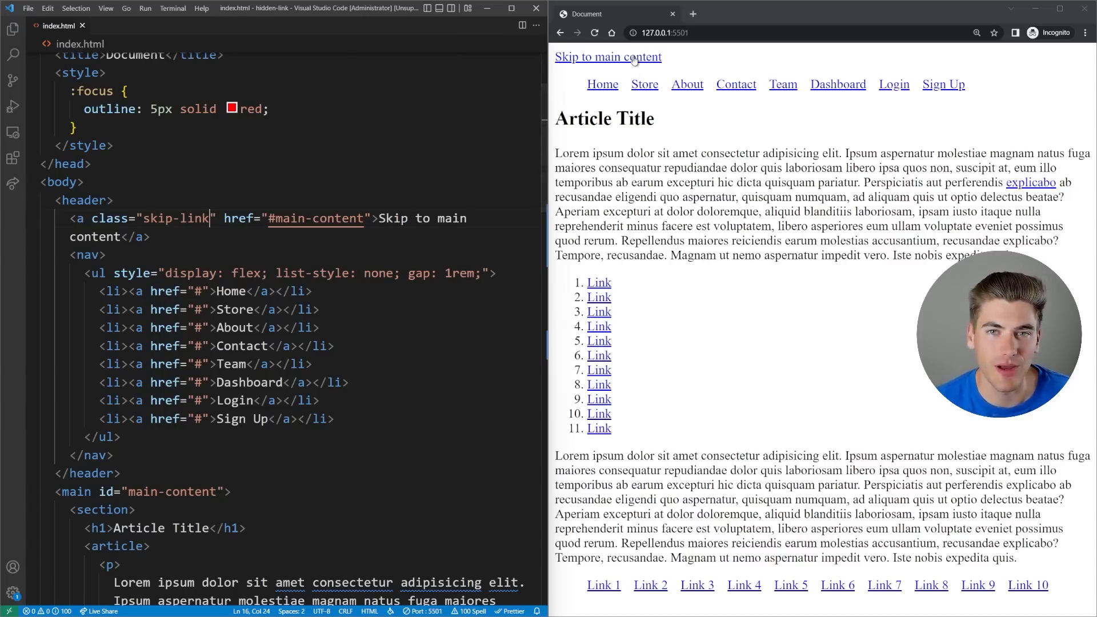
click(607, 56)
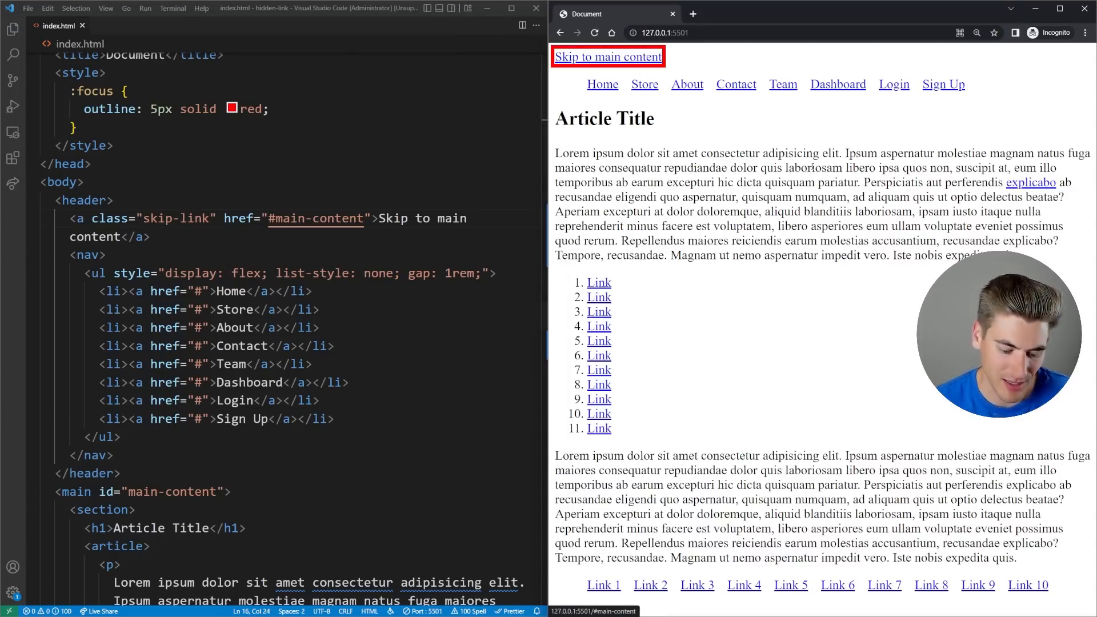
click(606, 56)
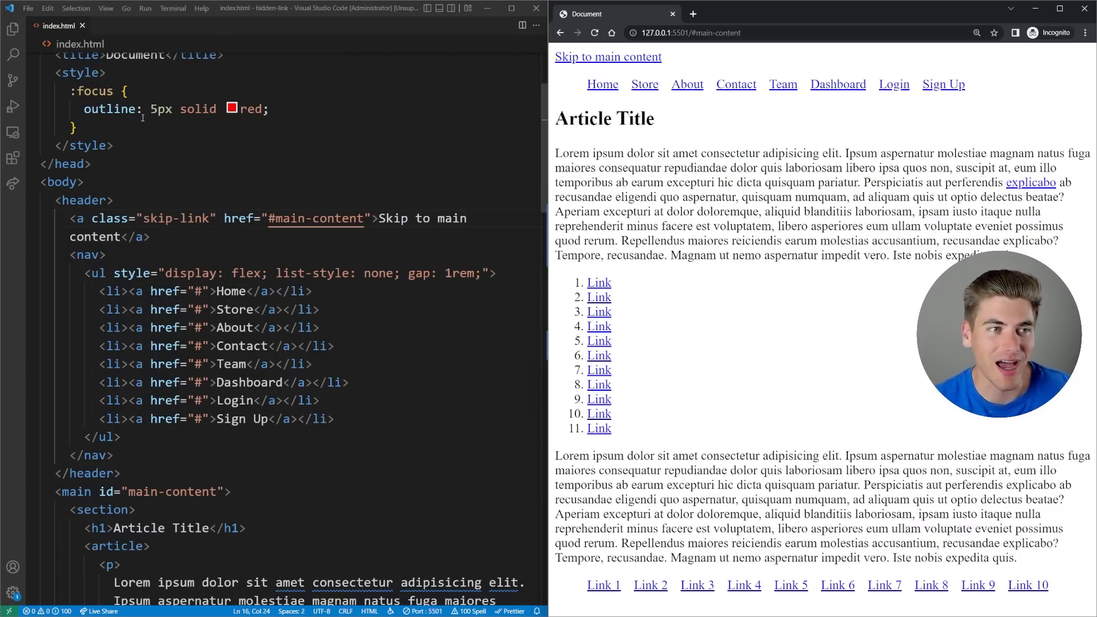
Exempt skip links from the red focus outline using :not(.skip-link):focus.
text(.s)
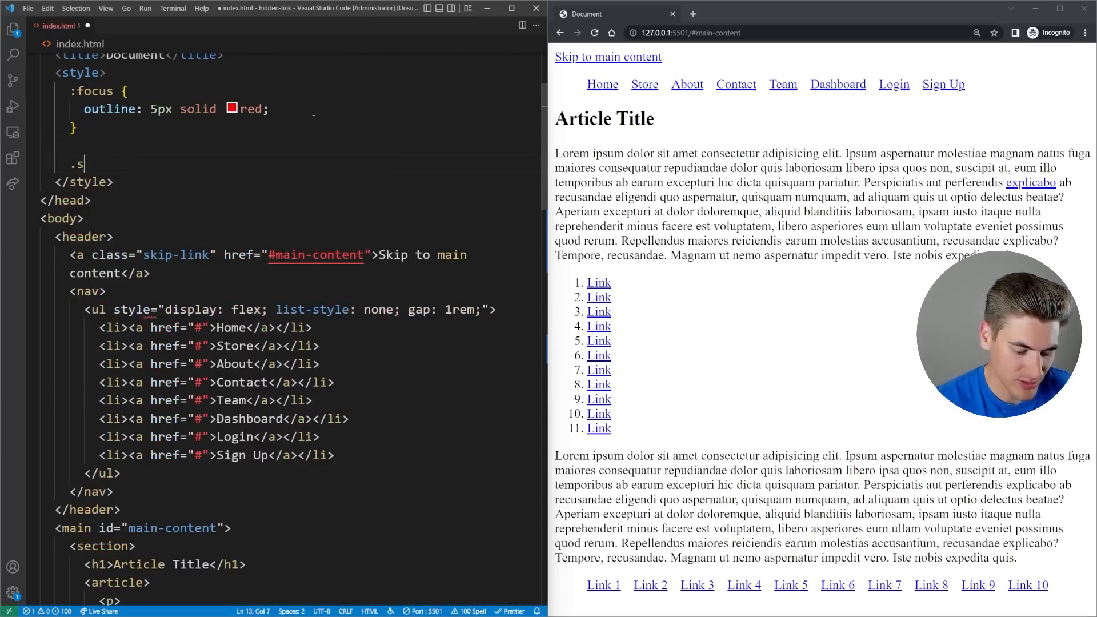
text(kip-link {)
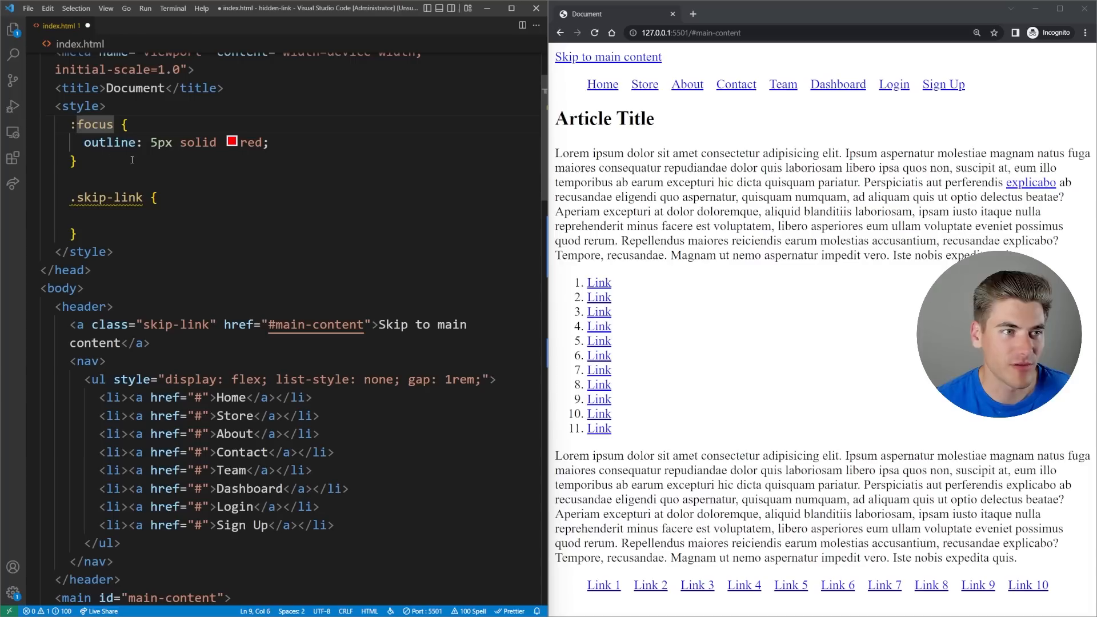
text(:not(.)
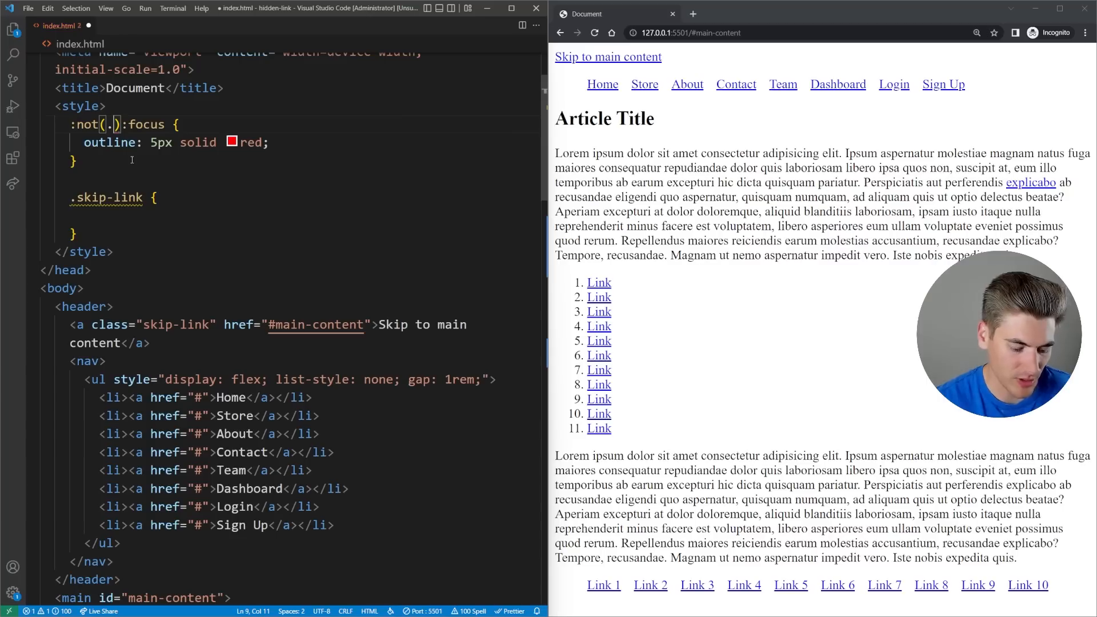
Start a .skip-link rule: position fixed, top, left and right 0, text centered.
text(.skip-link)
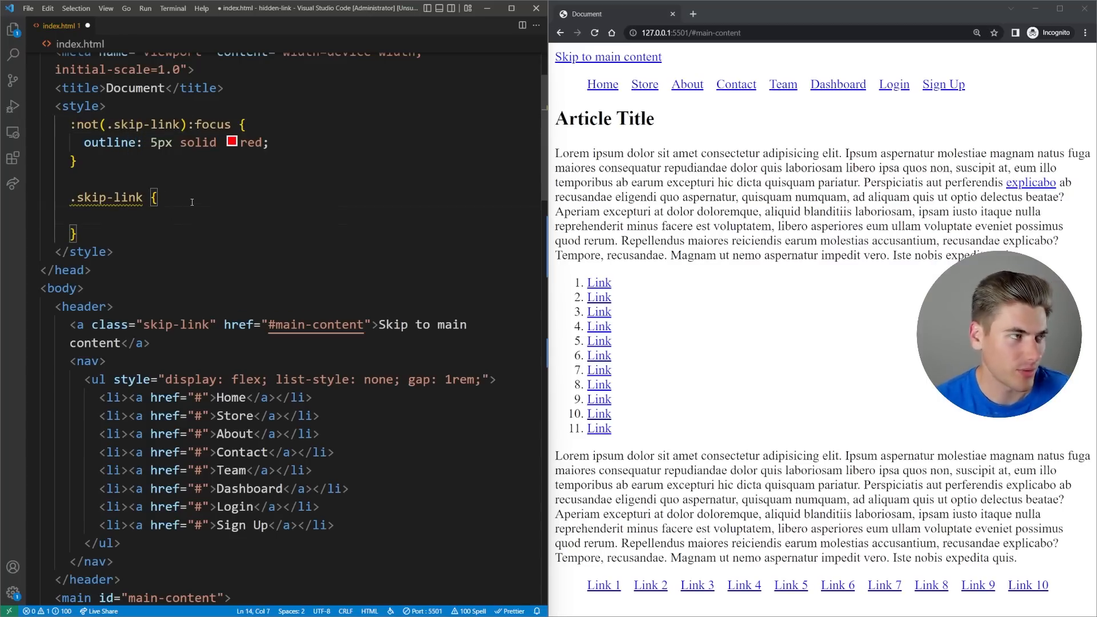
text(position: fixed;)
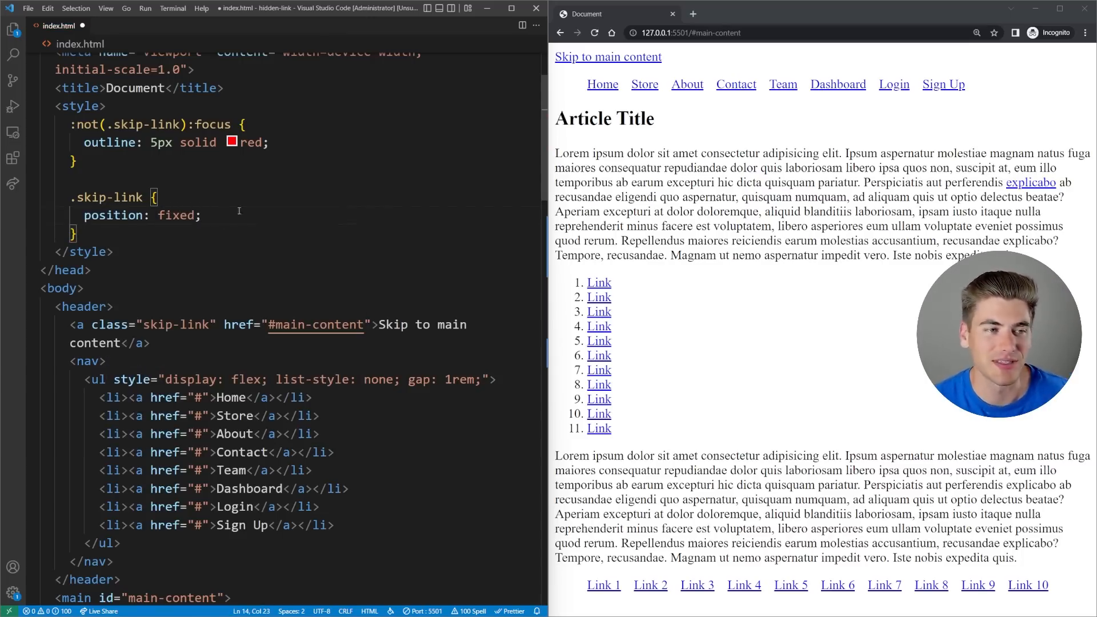
text(top:)
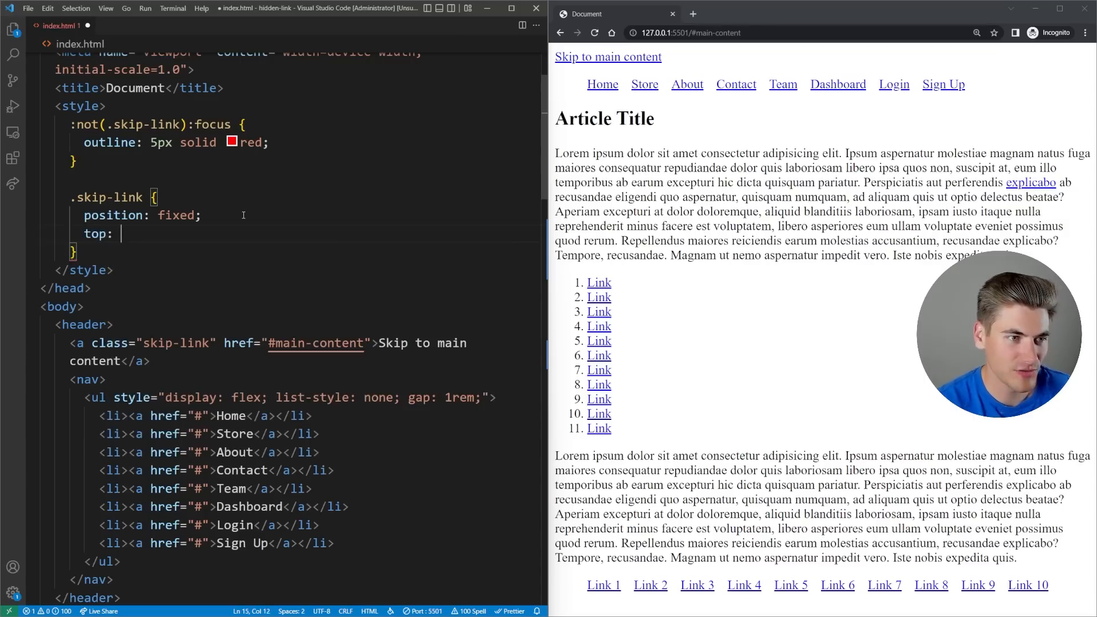
text(0;)
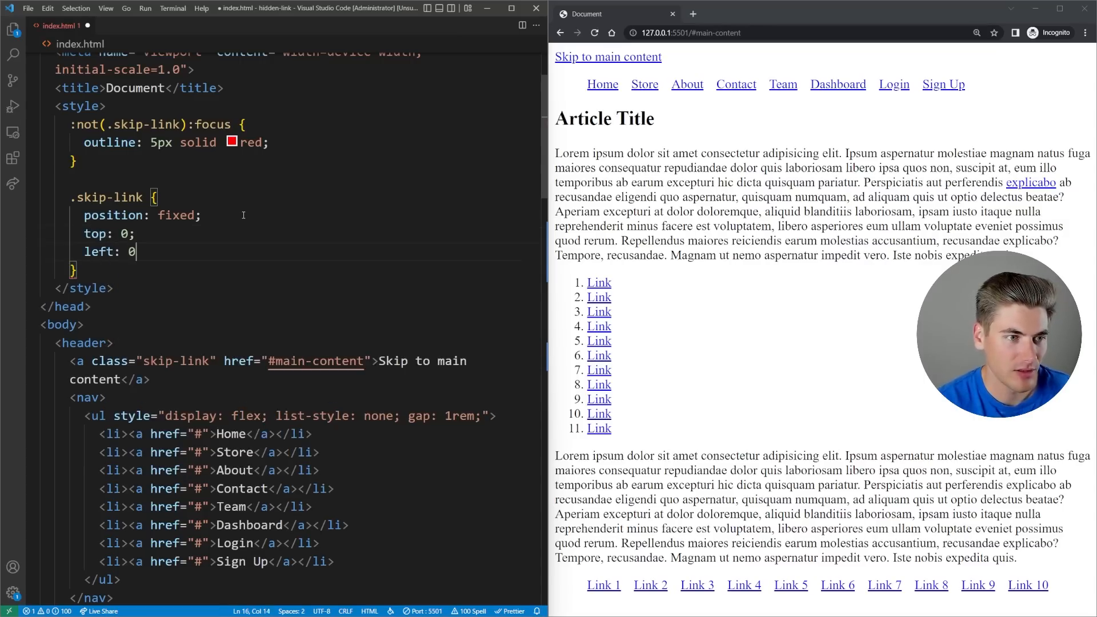
text(right: 0;)
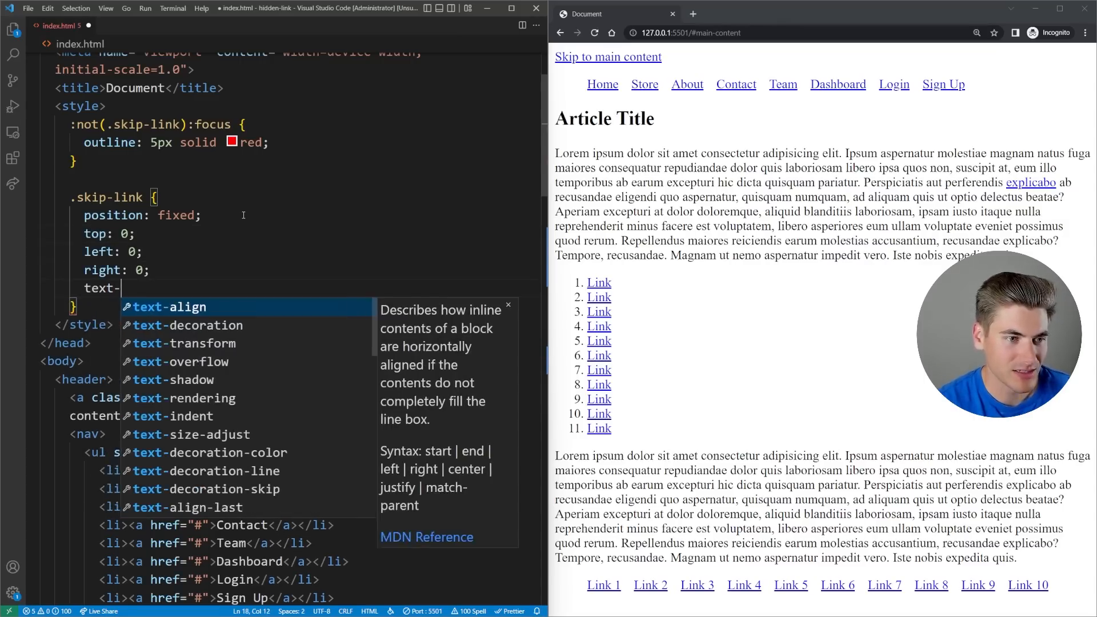
text(align: center;)
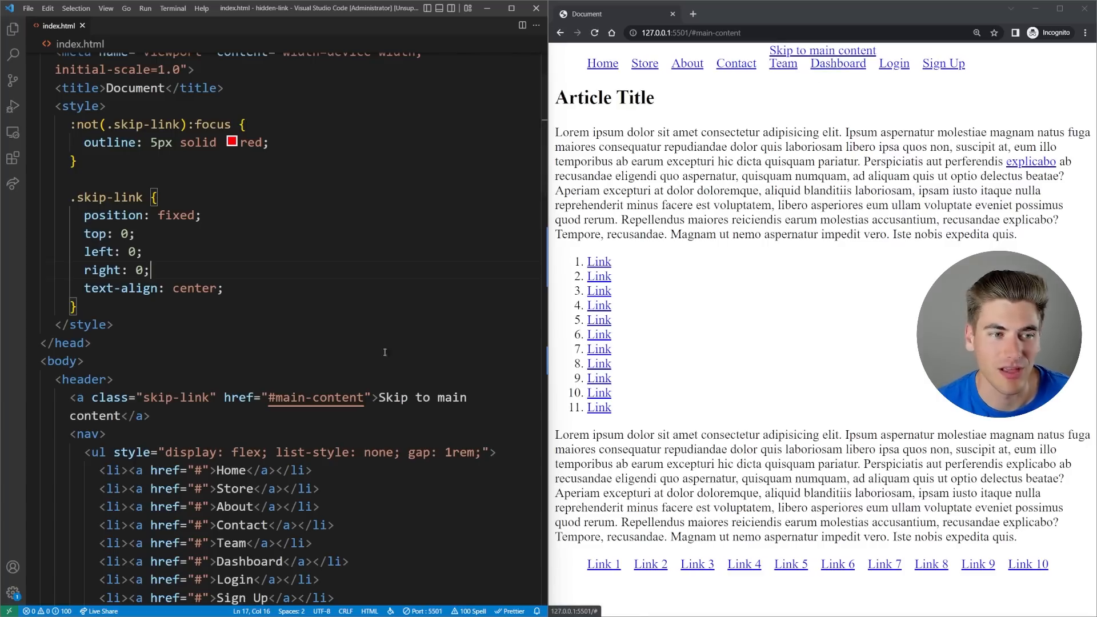
Give .skip-link a #333 background, white text and .5rem padding.
drag(82, 234, 149, 270)
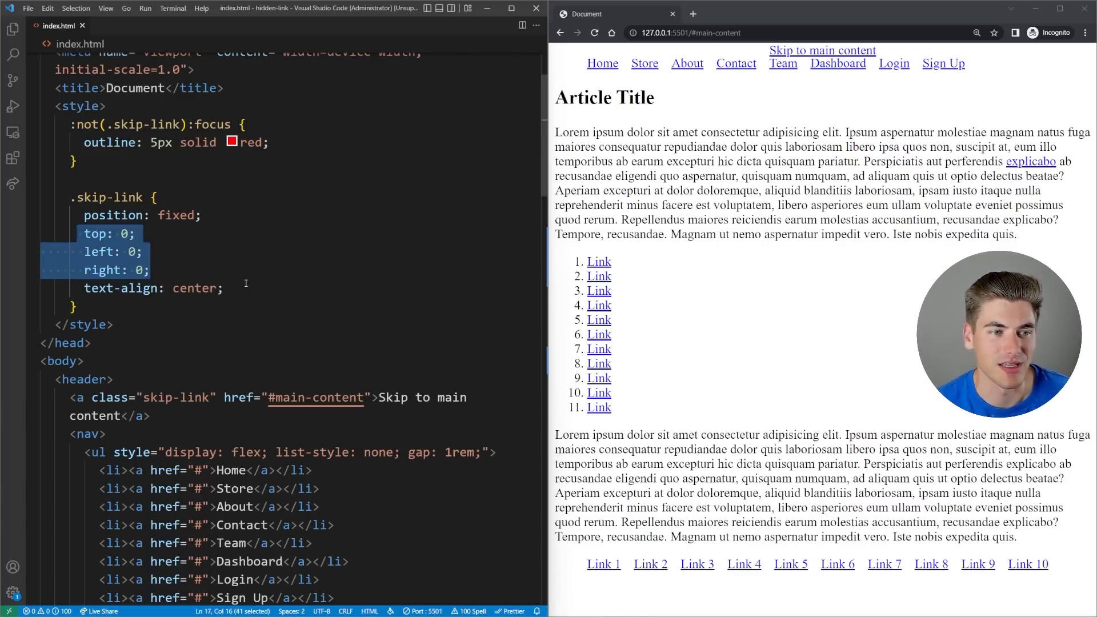
text(background)
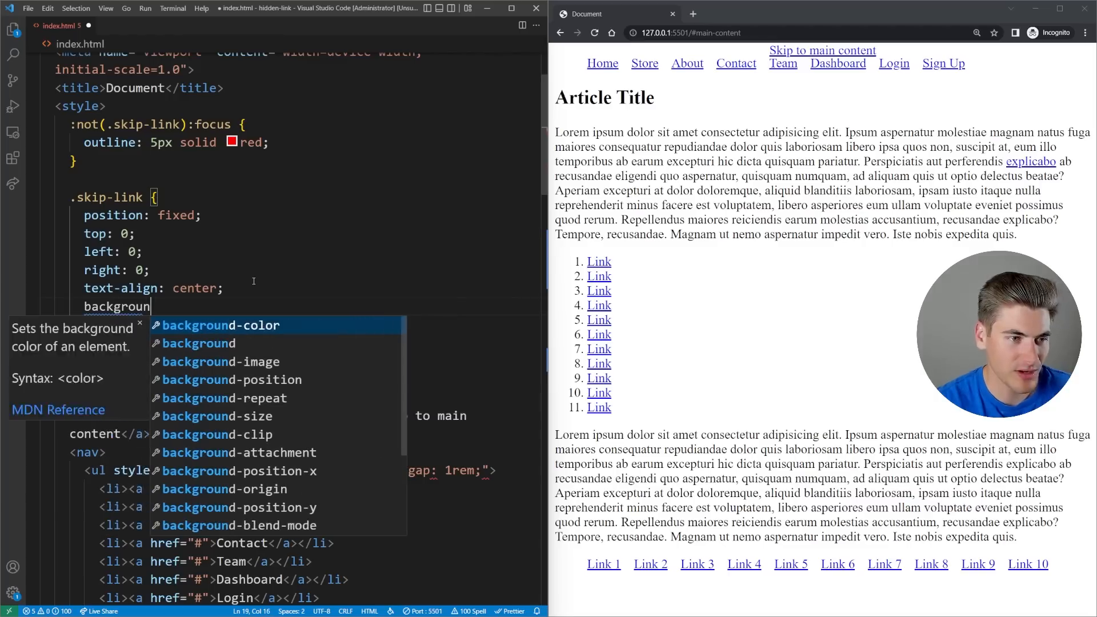
text(-color: #333;)
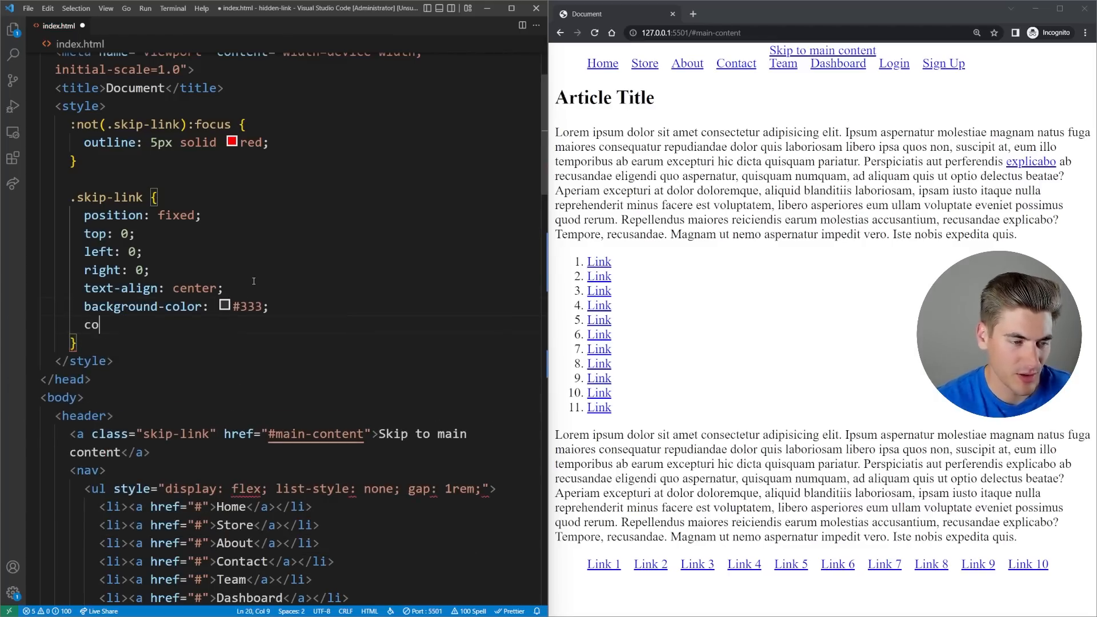
text(lor: white;)
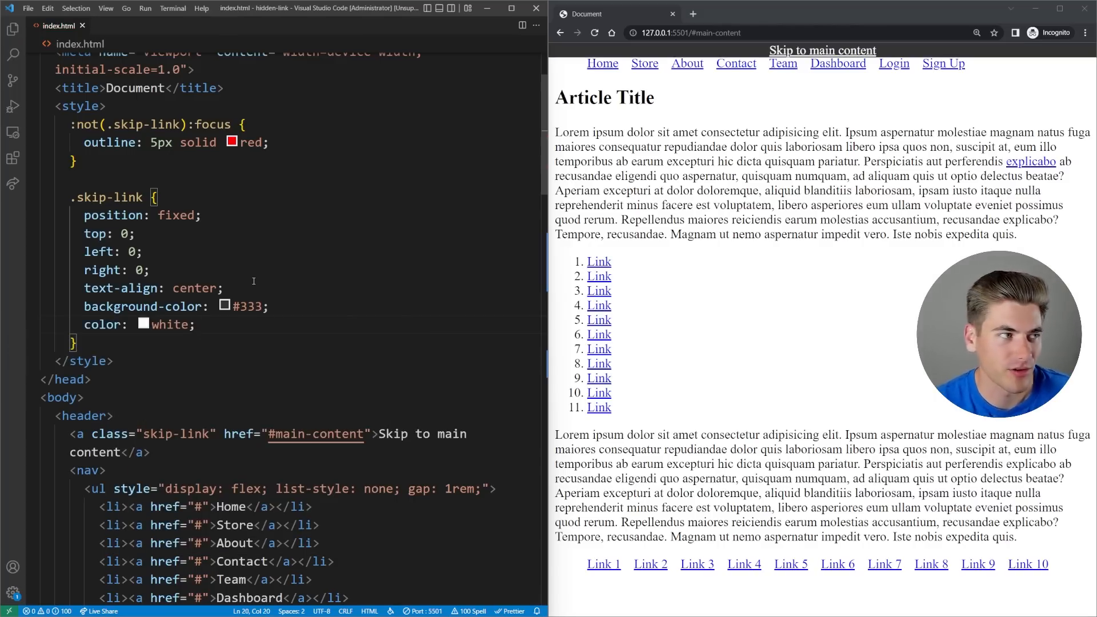
text(padding: .5rem;)
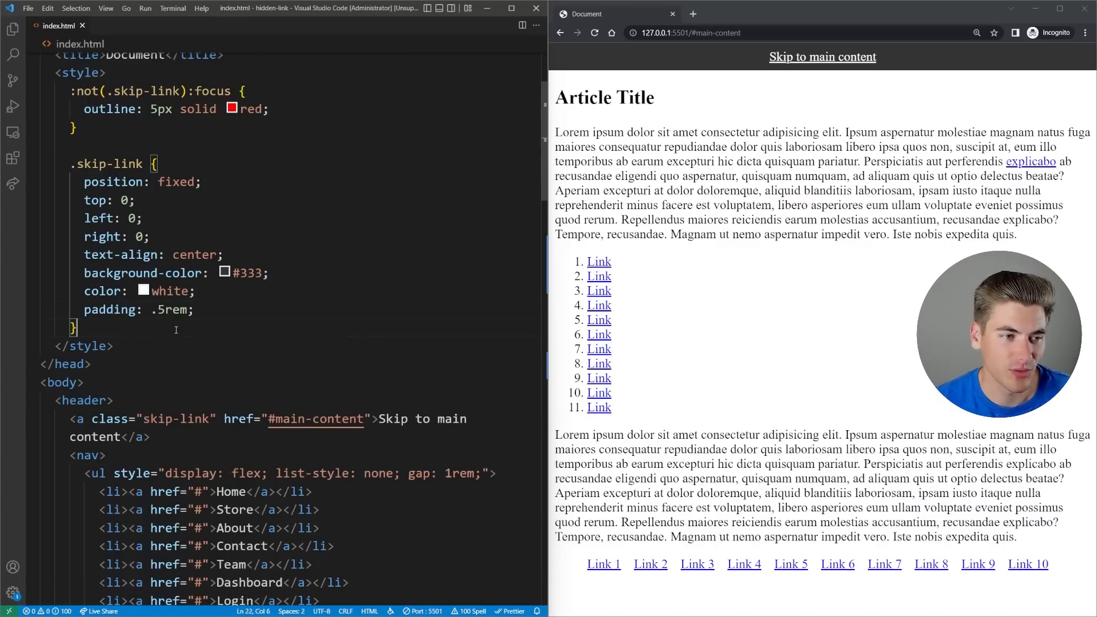
Add an empty .skip-link:focus rule and translate: 0 -100% to hide .skip-link above the page.
text(.skip-link)
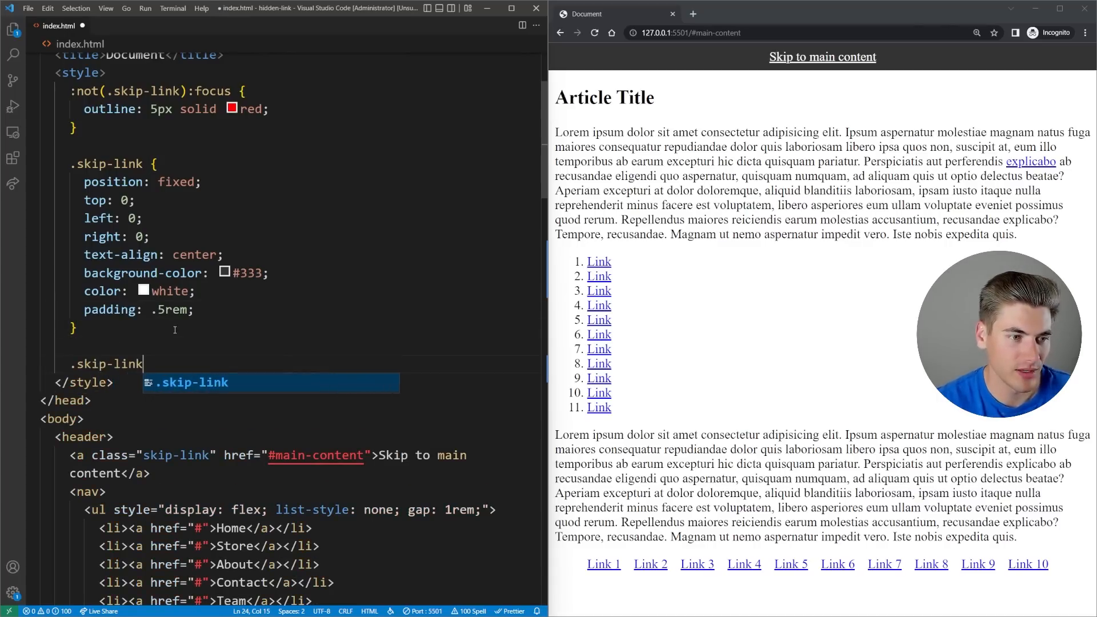
text(:focus)
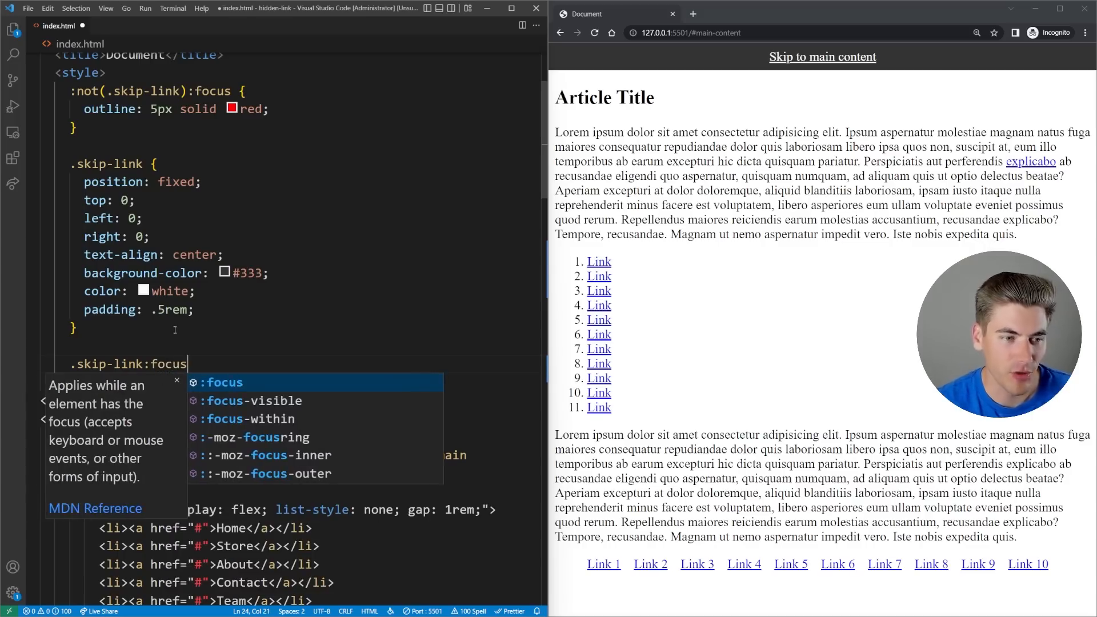
text({)
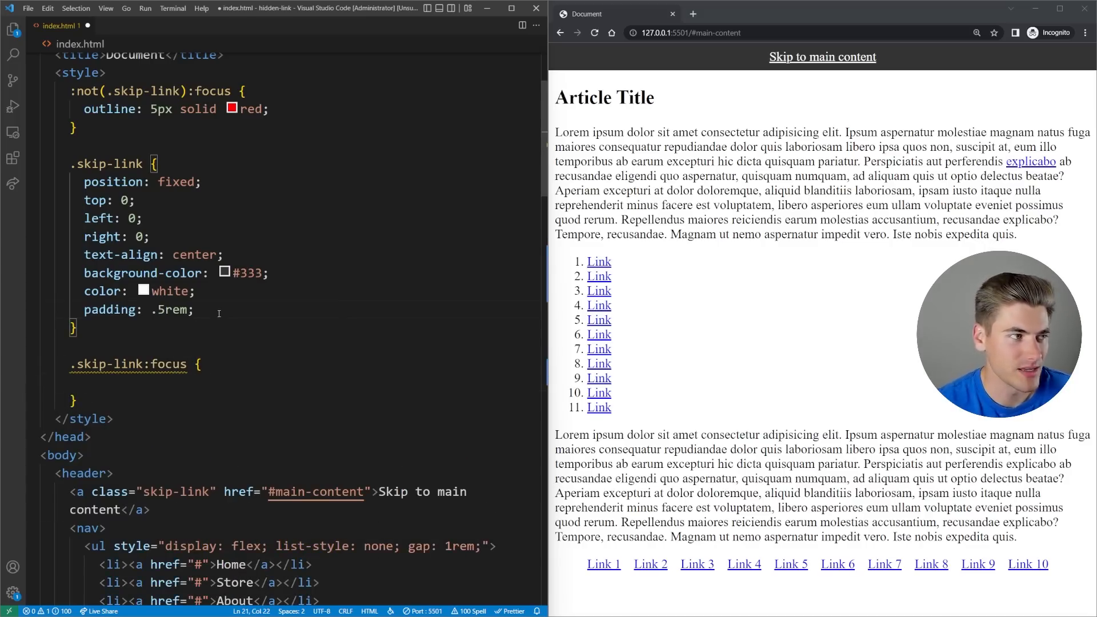
text(translate: 0 -100%;)
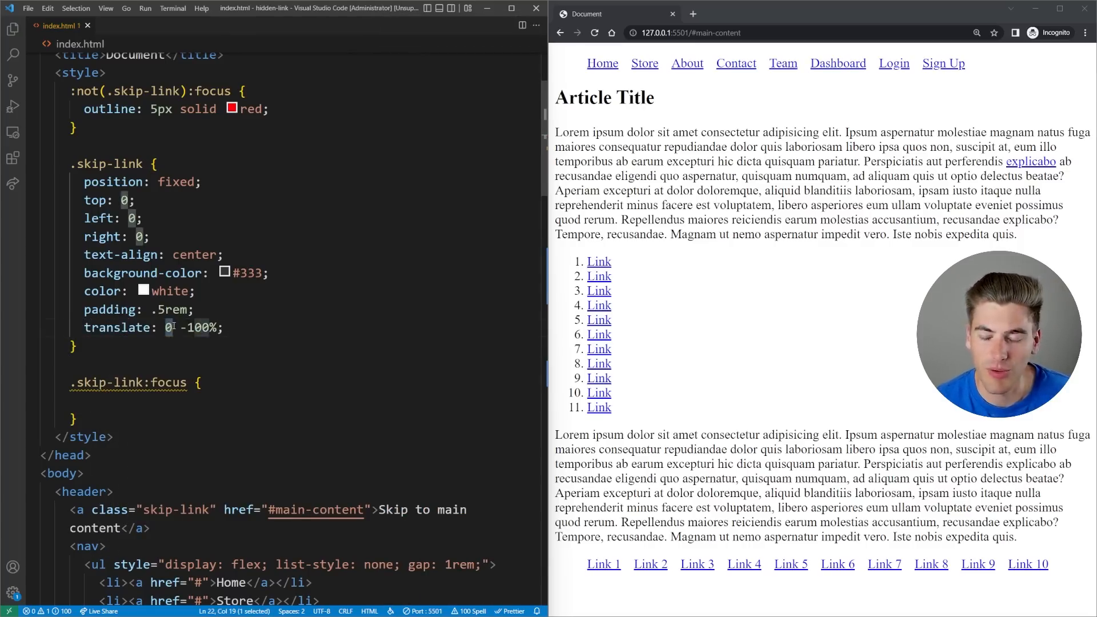
double_click(201, 327)
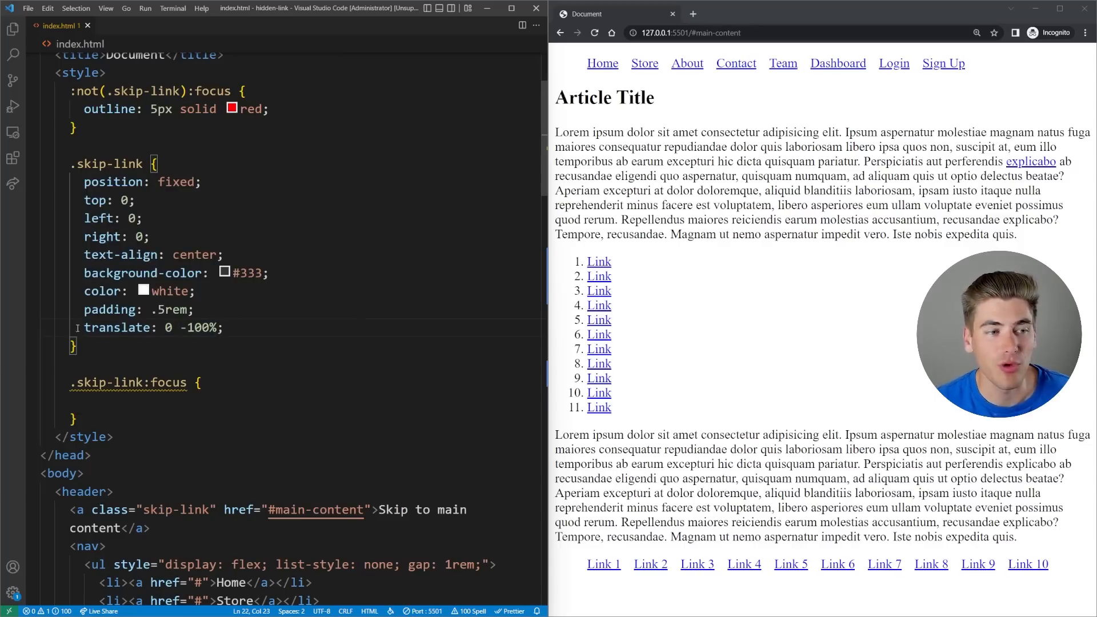
double_click(118, 327)
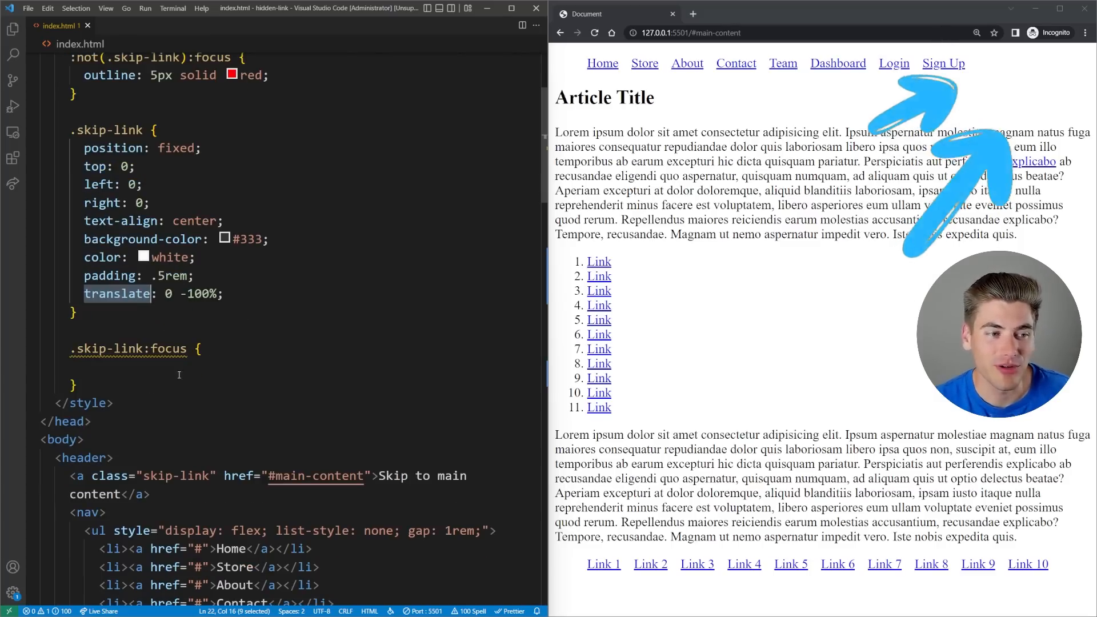
Set translate: 0 on focus and give .skip-link a 150ms ease-in-out translate transition.
text(t)
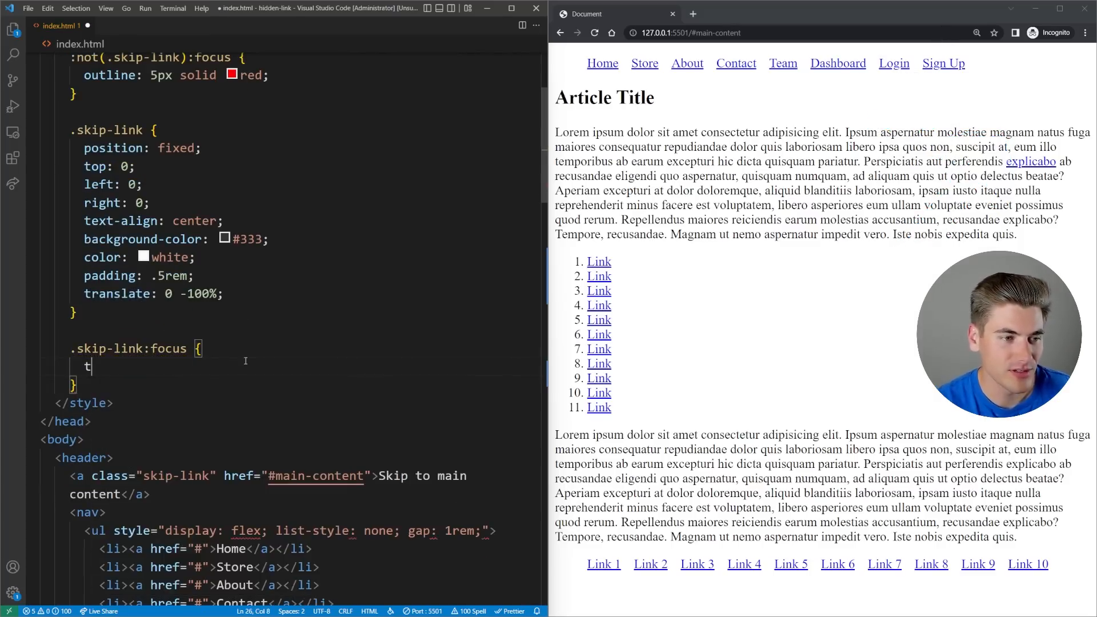
text(ranslate: 0;)
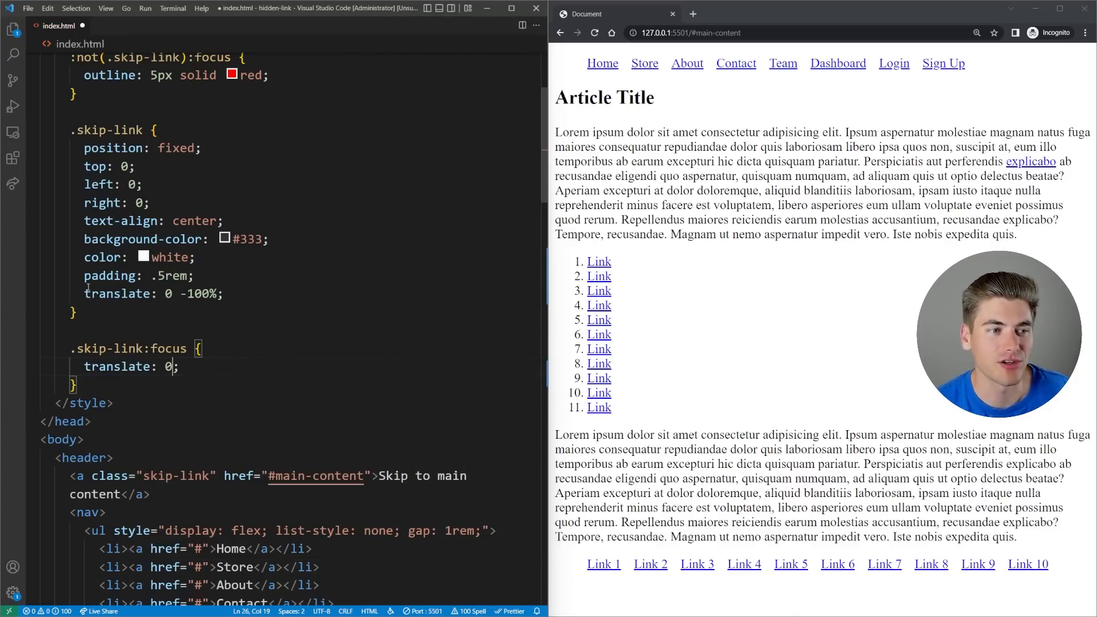
text(transition: translate 150ms e;)
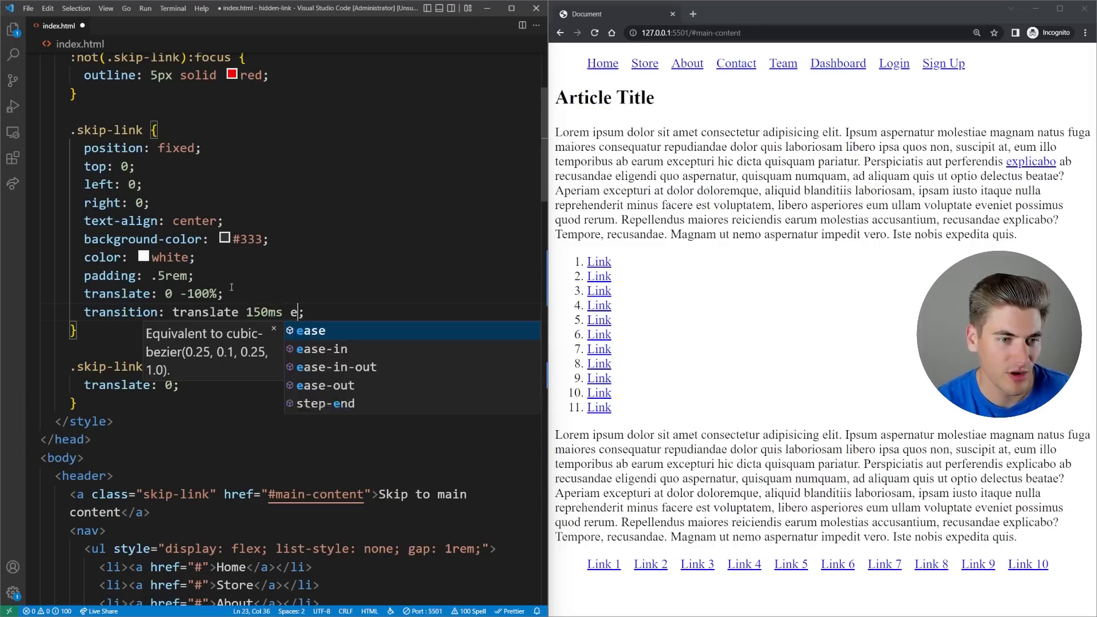
text(ase-in-out)
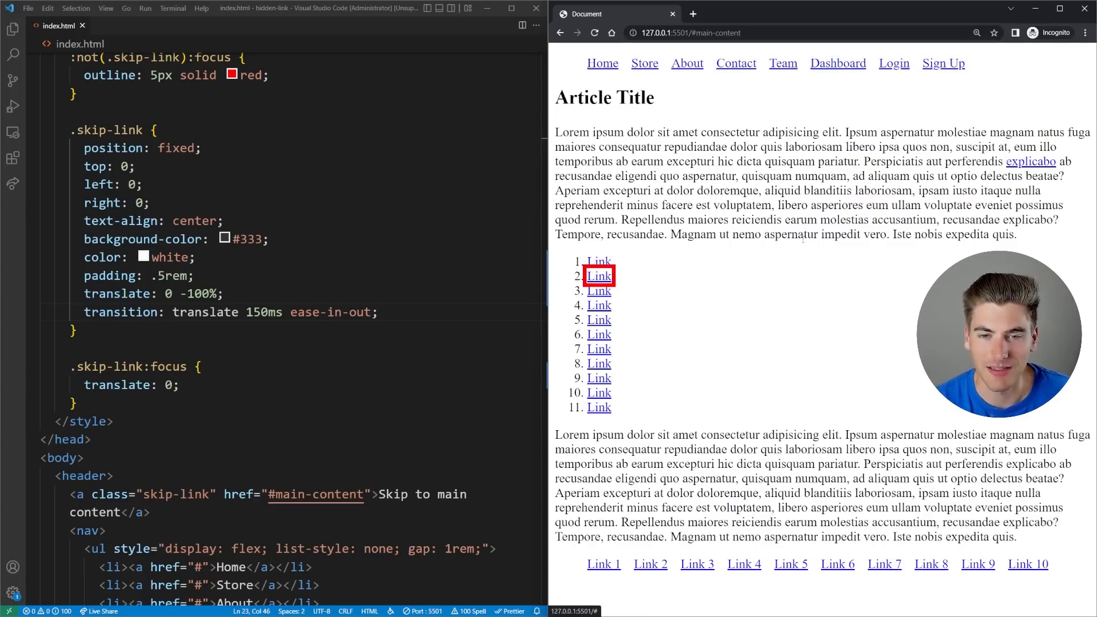
key(Tab)
text(<a class="skip-link" href="#footer">Skip to </a>)
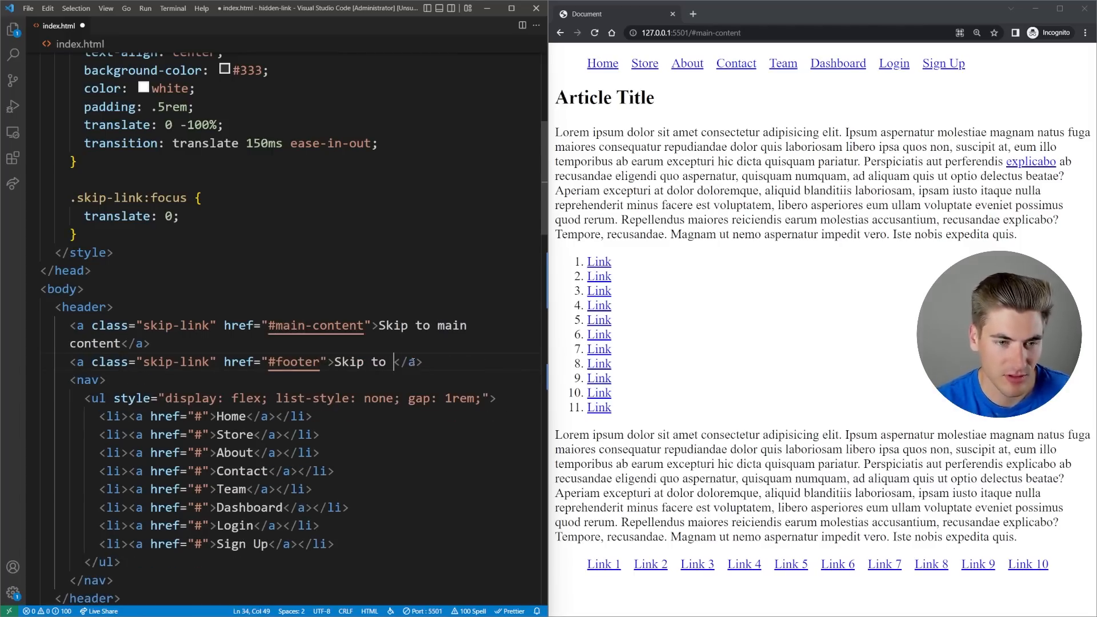
Give the footer id 'footer', then Tab to 'Skip to footer' in Chrome and follow it.
scroll(down, 3)
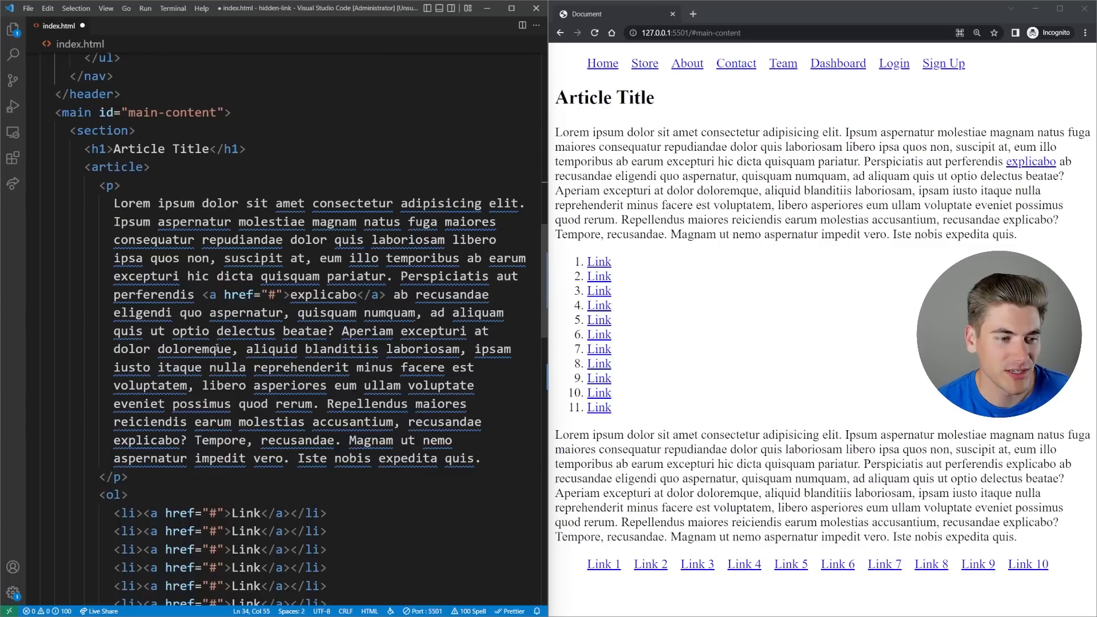
scroll(down, 3)
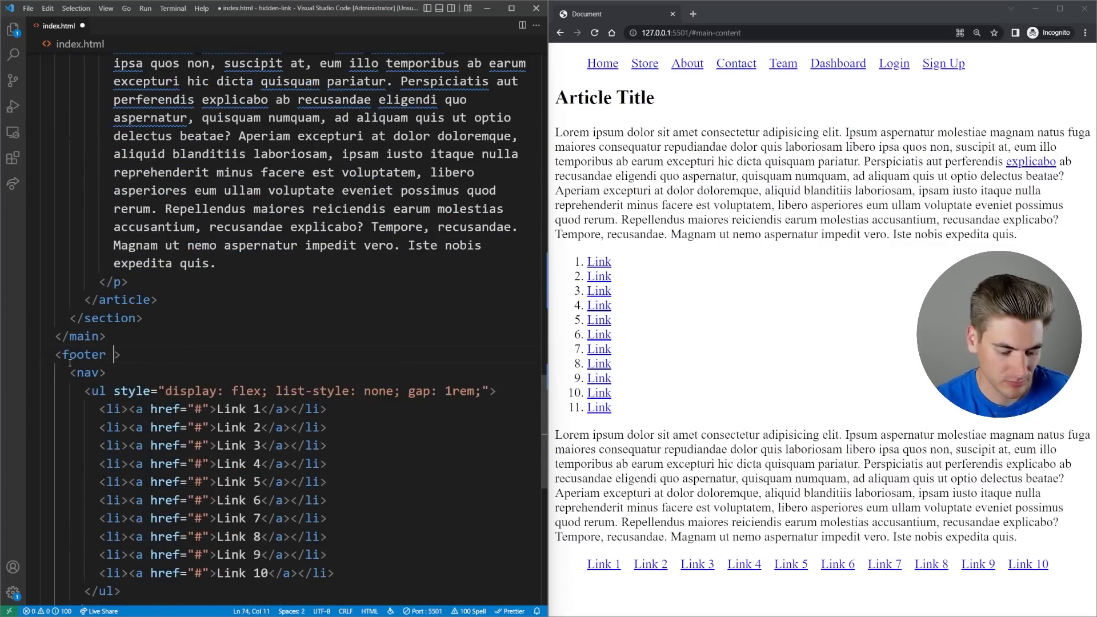
text(id="footer")
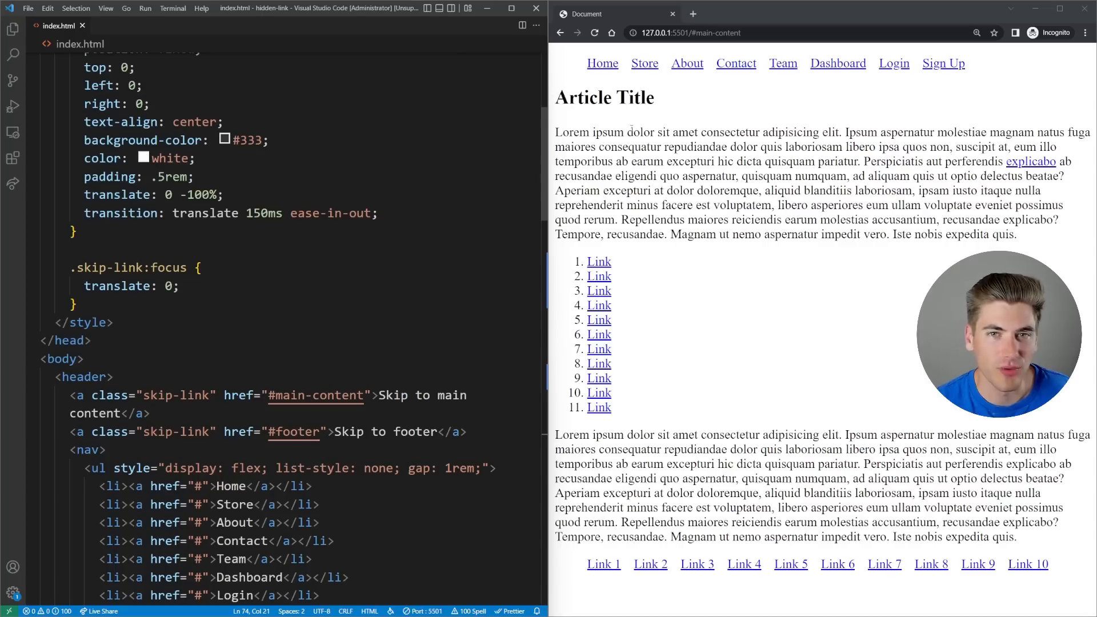
key(Tab)
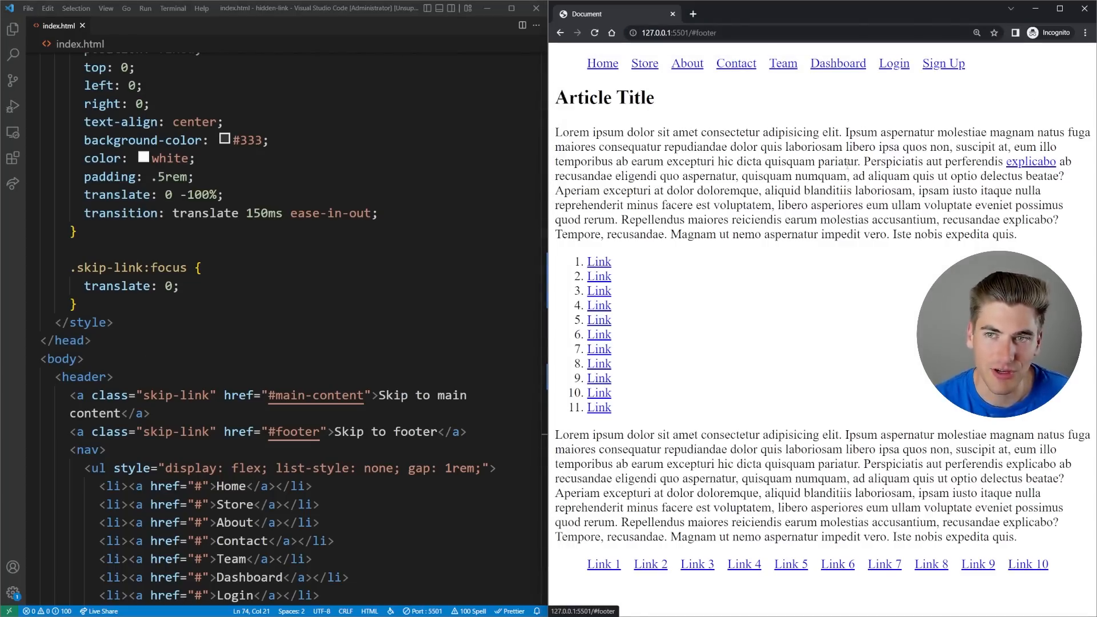
click(601, 563)
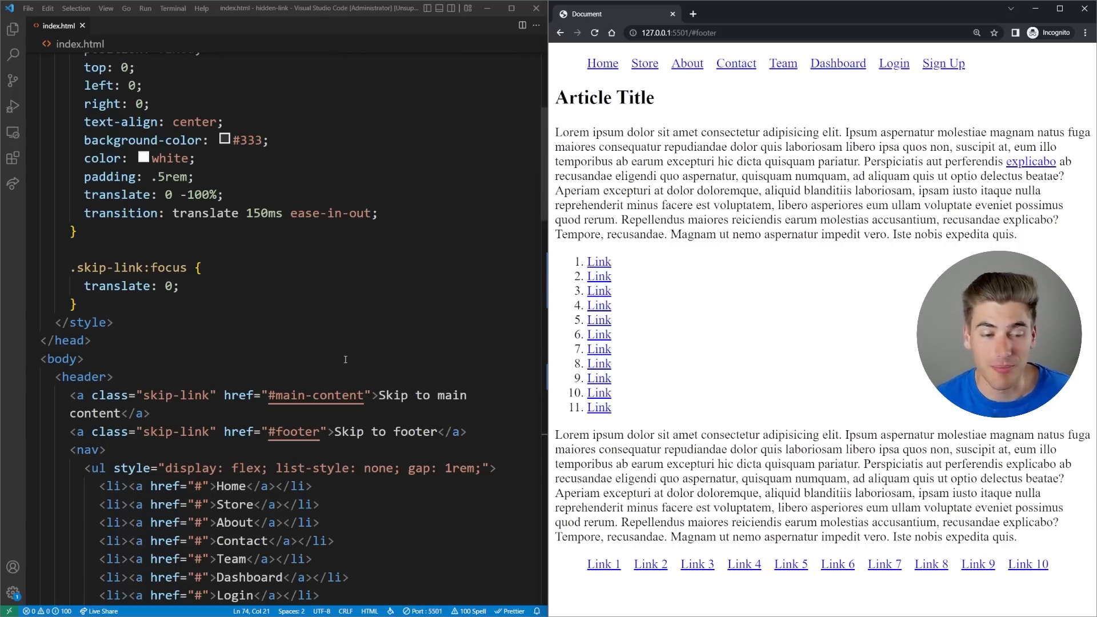
Add a 'Skip to link list' anchor to #after-links above the list, and id after-links on the next paragraph.
scroll(down, 3)
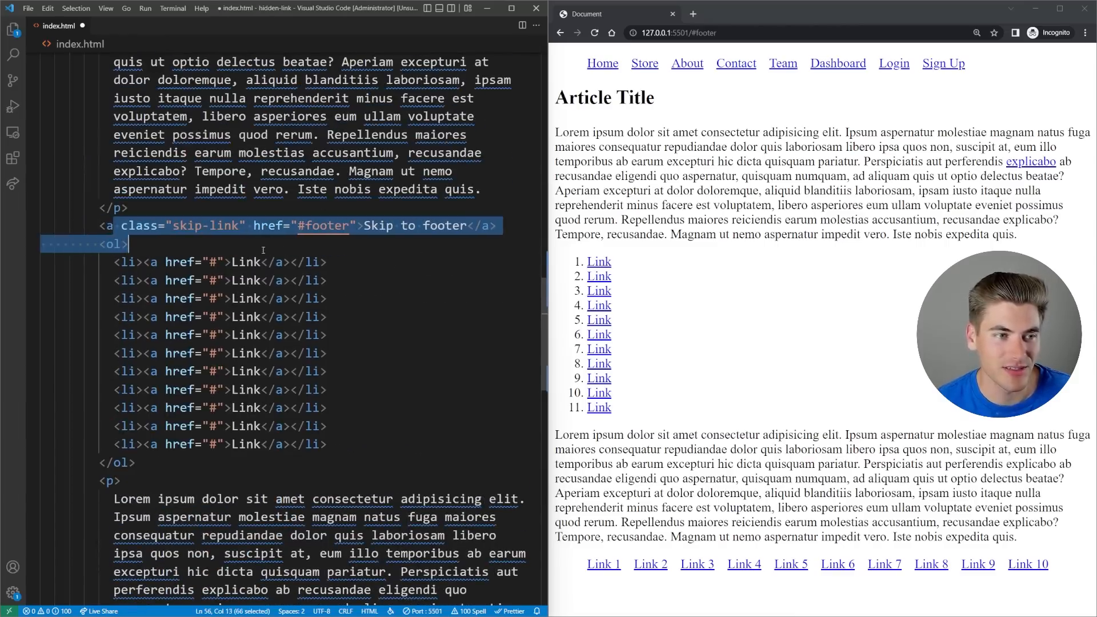
text(link lis)
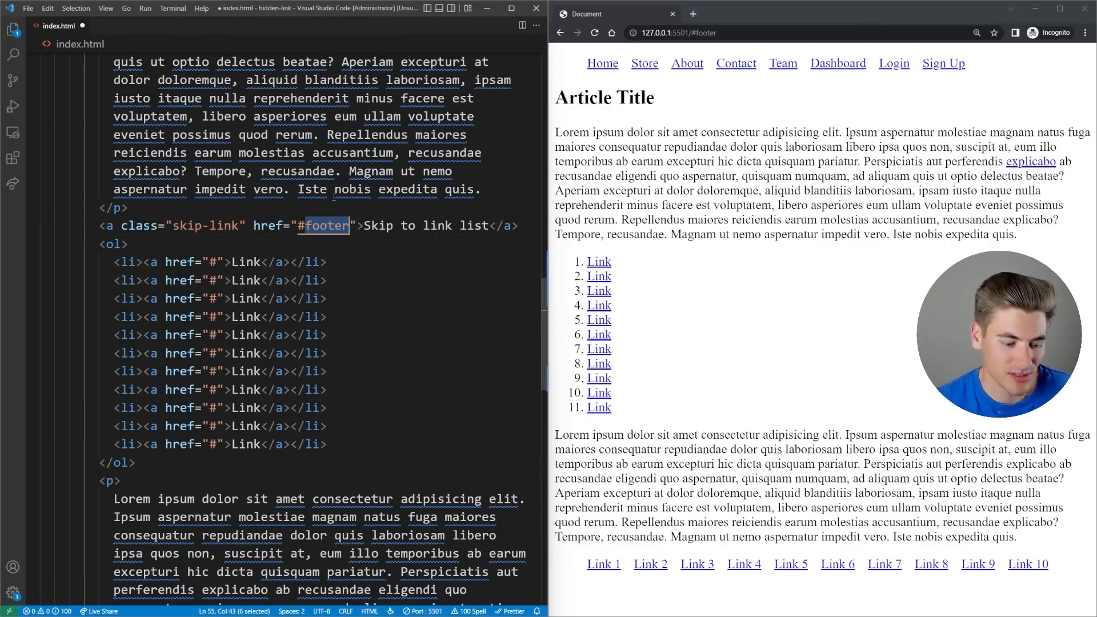
text(#after-links)
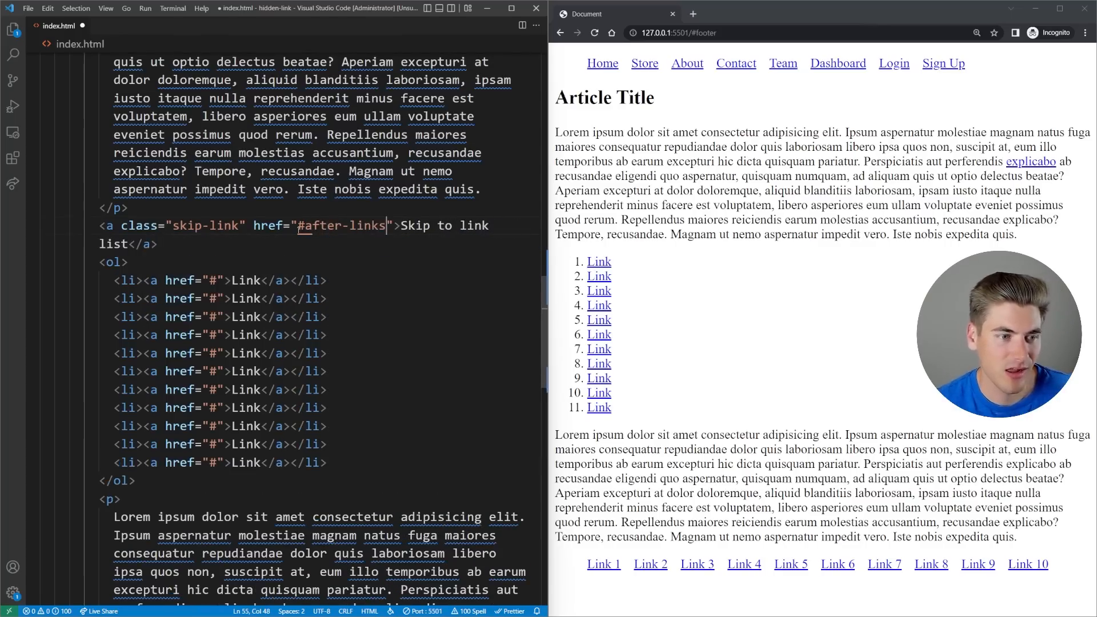
scroll(down, 3)
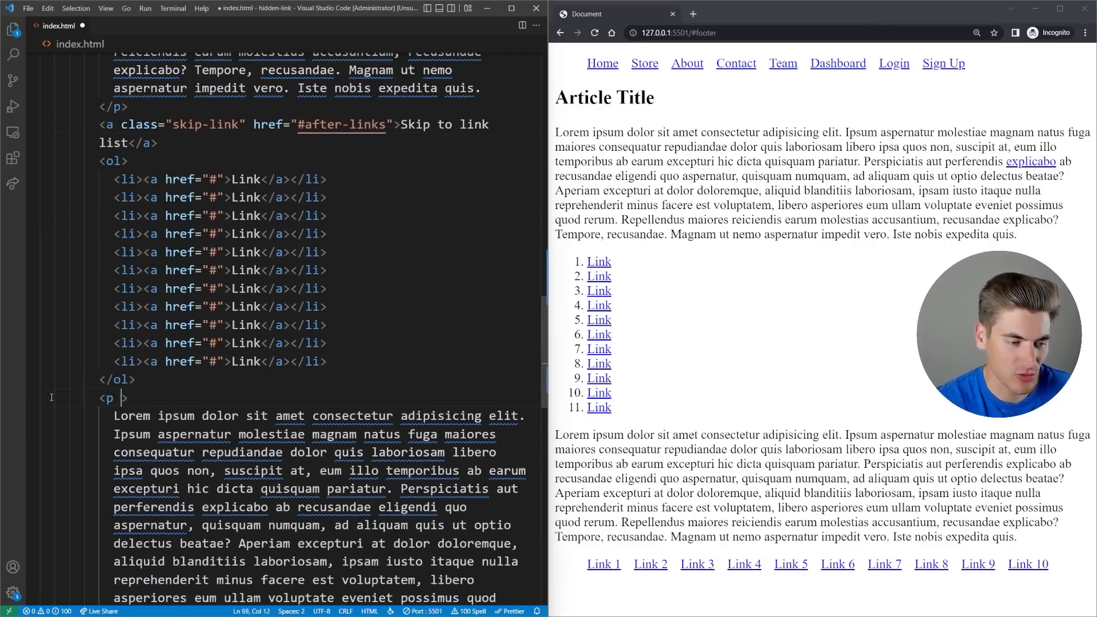
text(id="after")
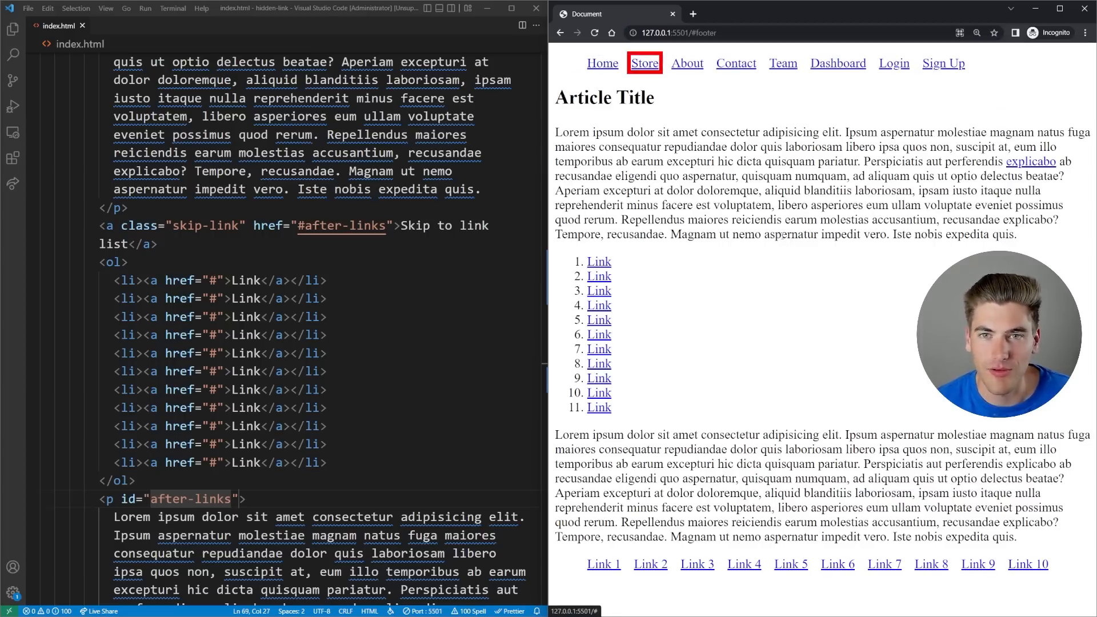
Keyboard-test the 'Skip to link list' link in Chrome and point out the paragraph's after-links id.
click(1029, 161)
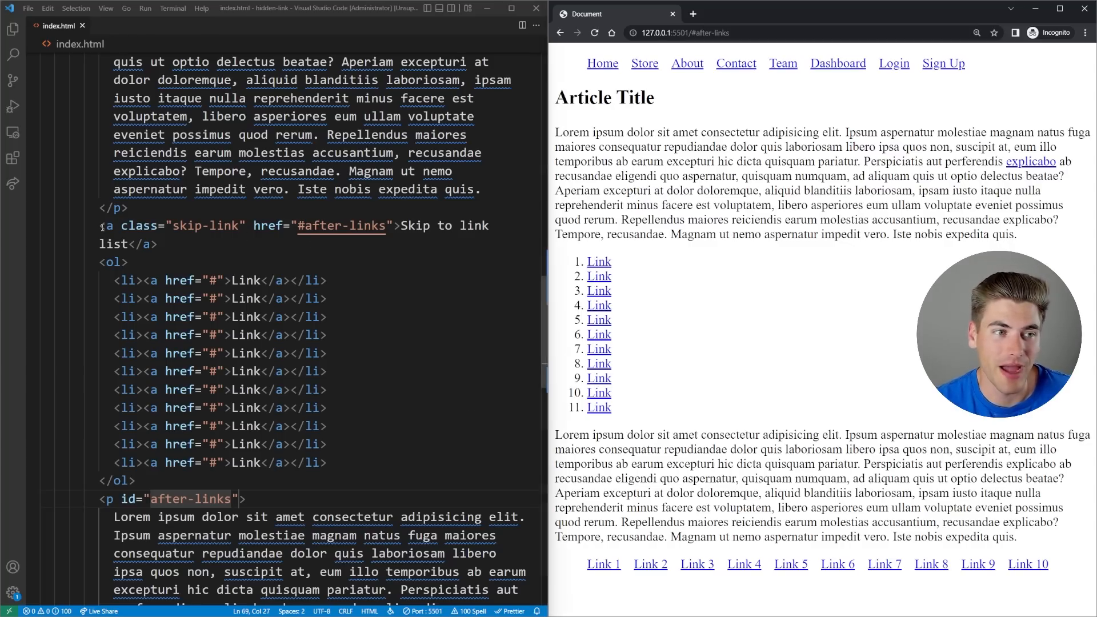
double_click(129, 498)
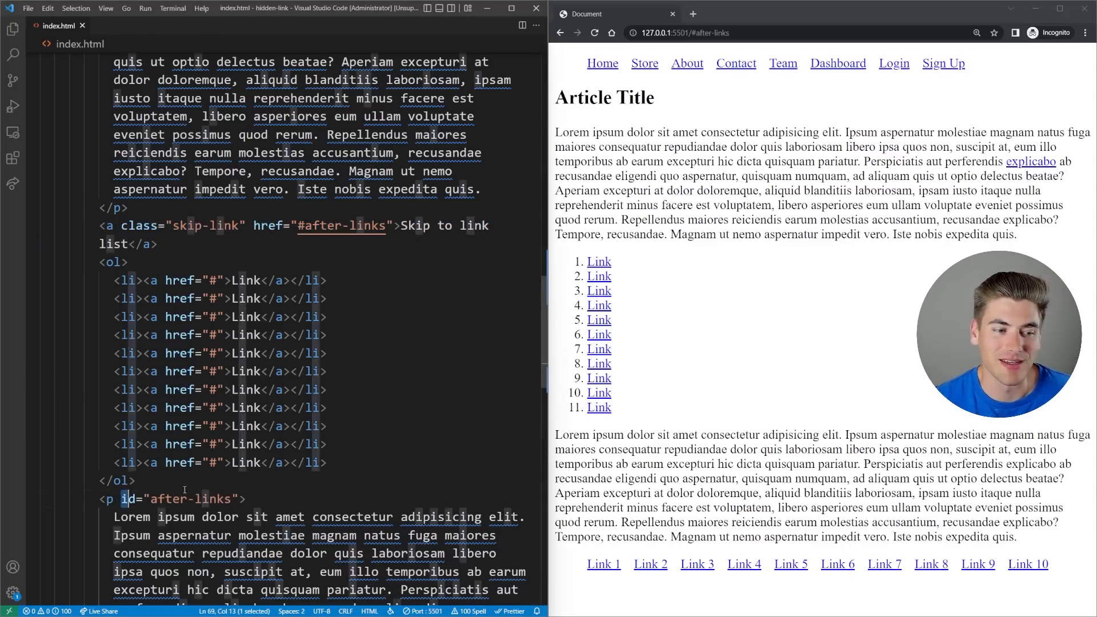